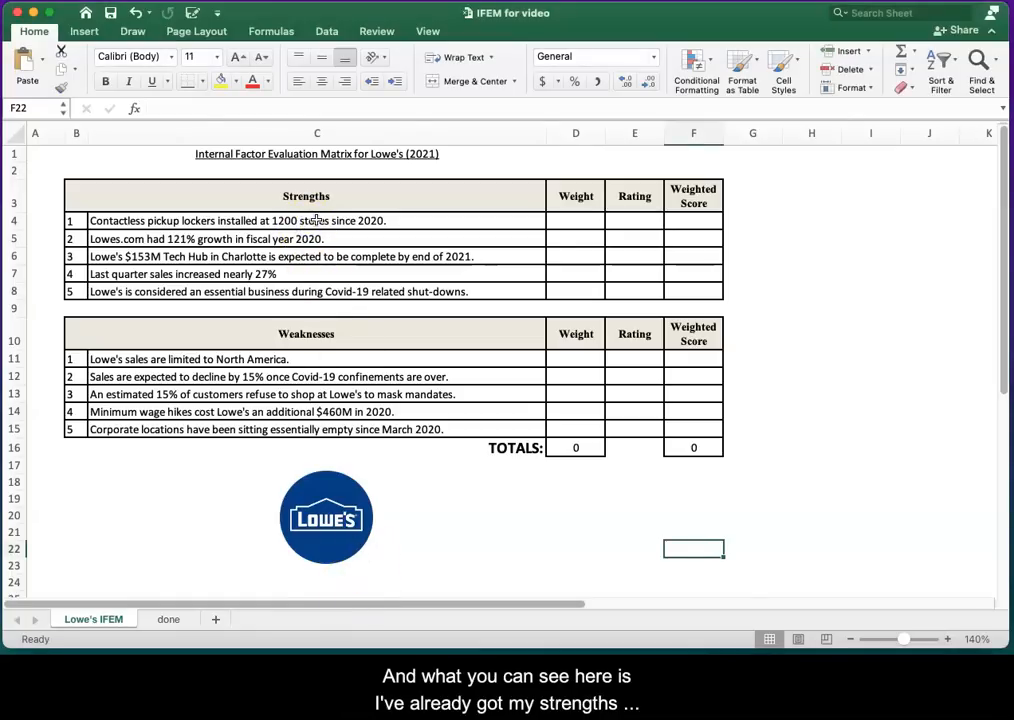
Review the factor list and weight-total formula, then enter 0.1 weights in D4 to D15.
{"action": "left_click_drag", "start_coordinate": [305, 220], "coordinate": [305, 291]}
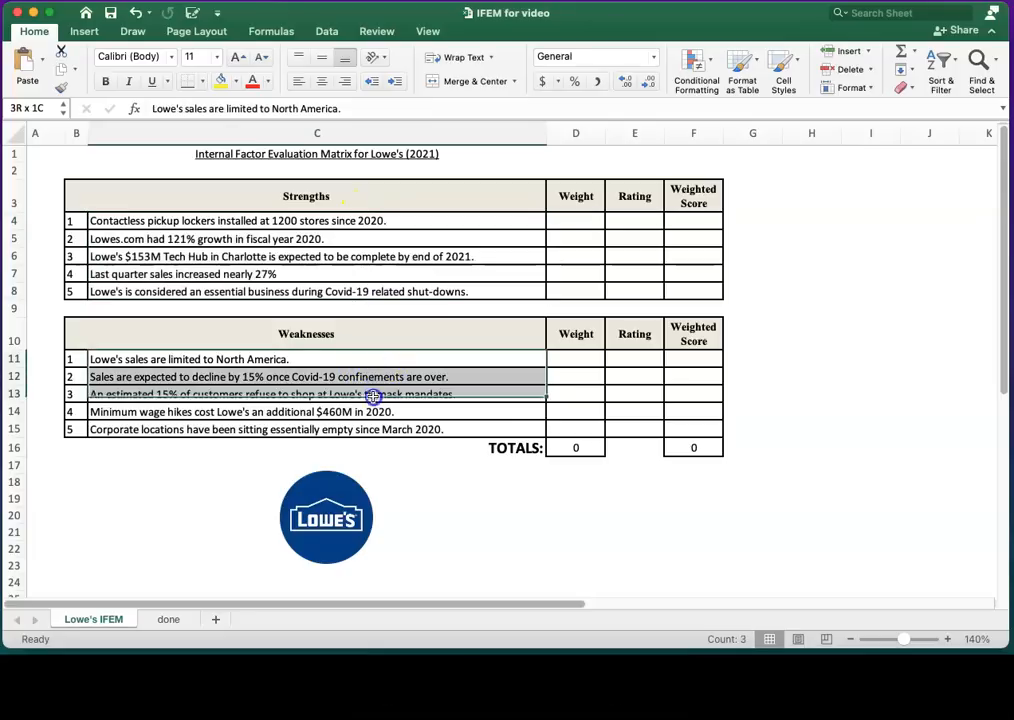
{"action": "left_click", "coordinate": [326, 516]}
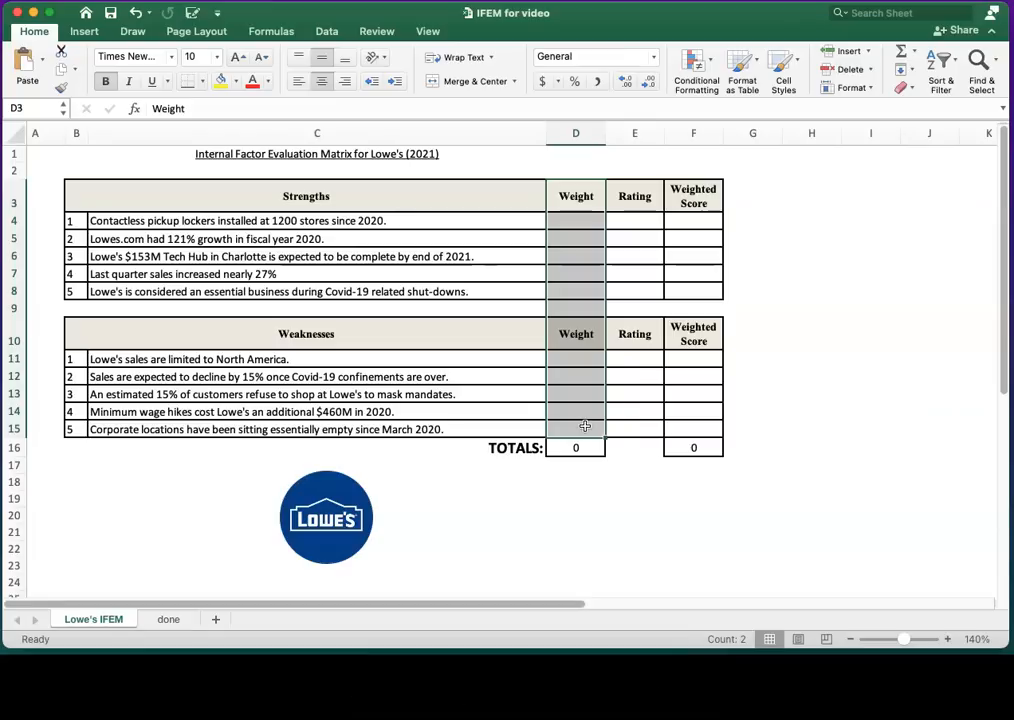
{"action": "left_click", "coordinate": [635, 428]}
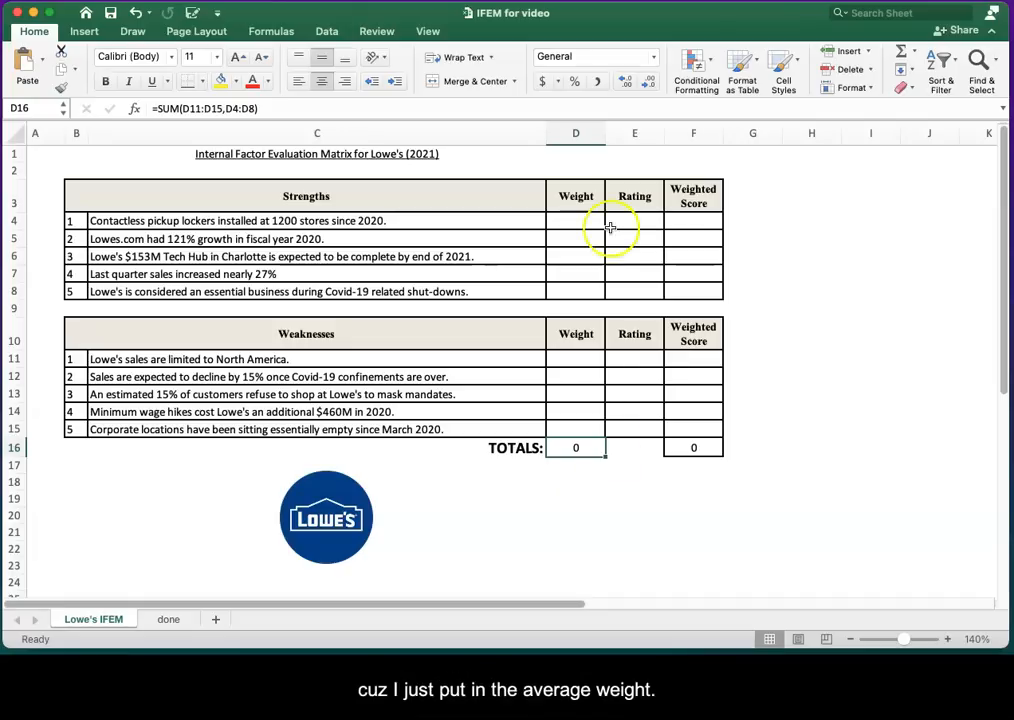
{"action": "left_click", "coordinate": [576, 220]}
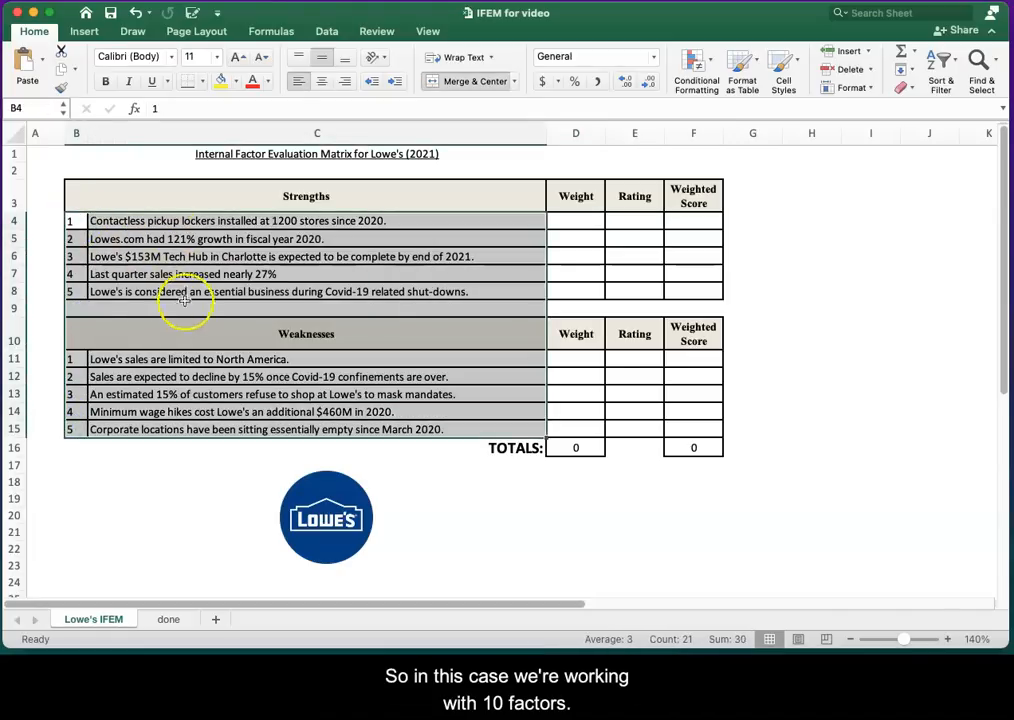
{"action": "mouse_move", "coordinate": [529, 298]}
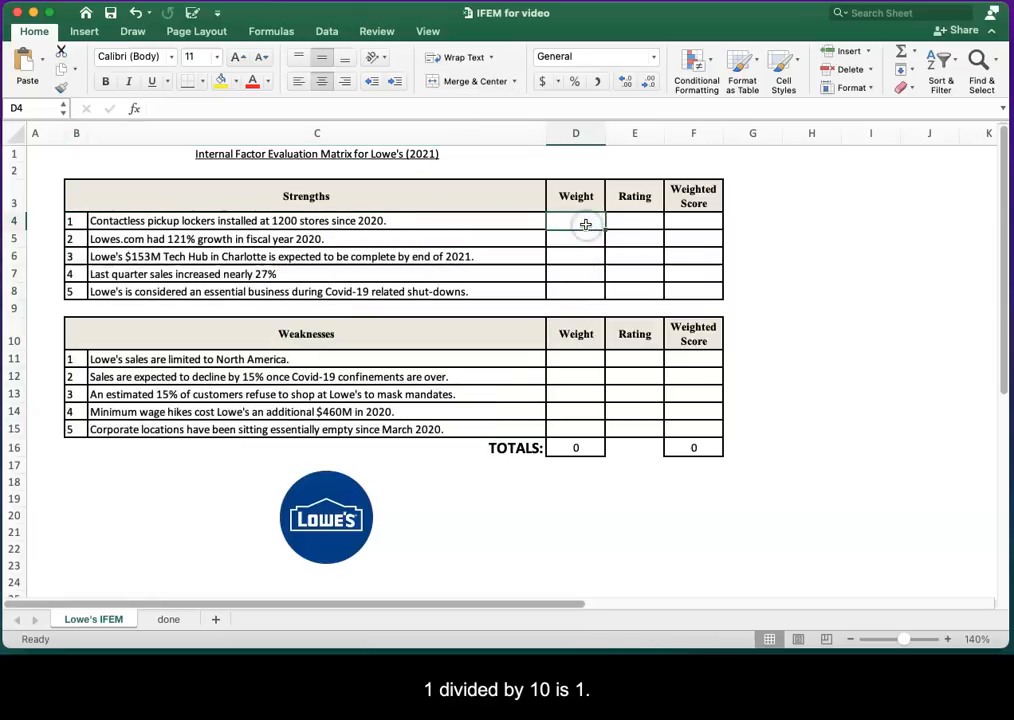
{"action": "type", "text": "0.1"}
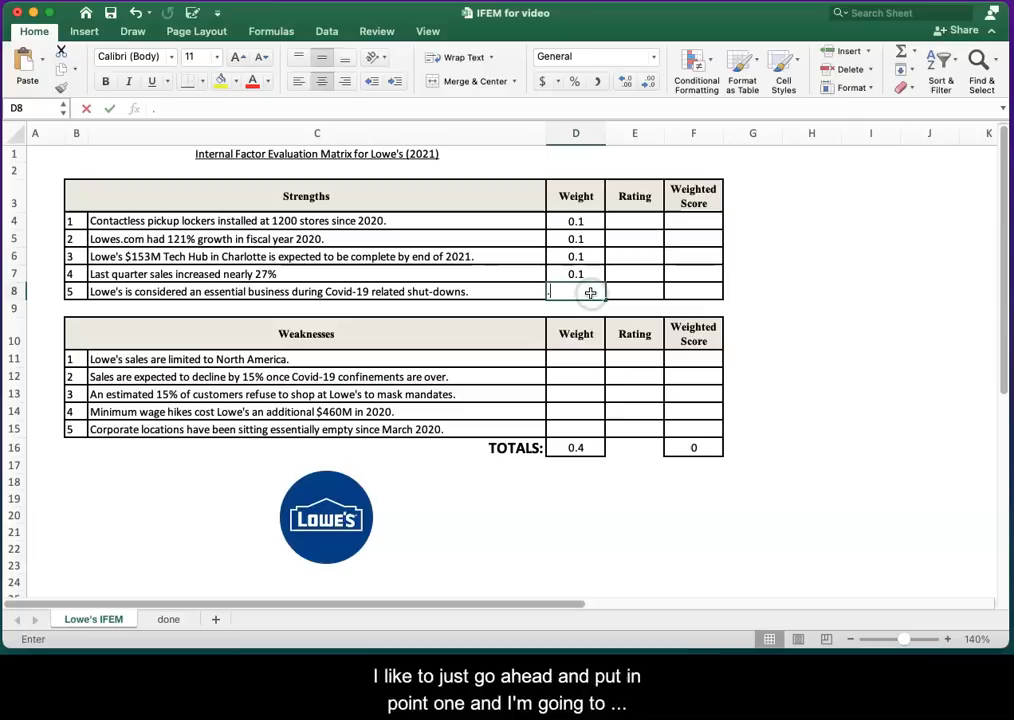
{"action": "type", "text": ".1"}
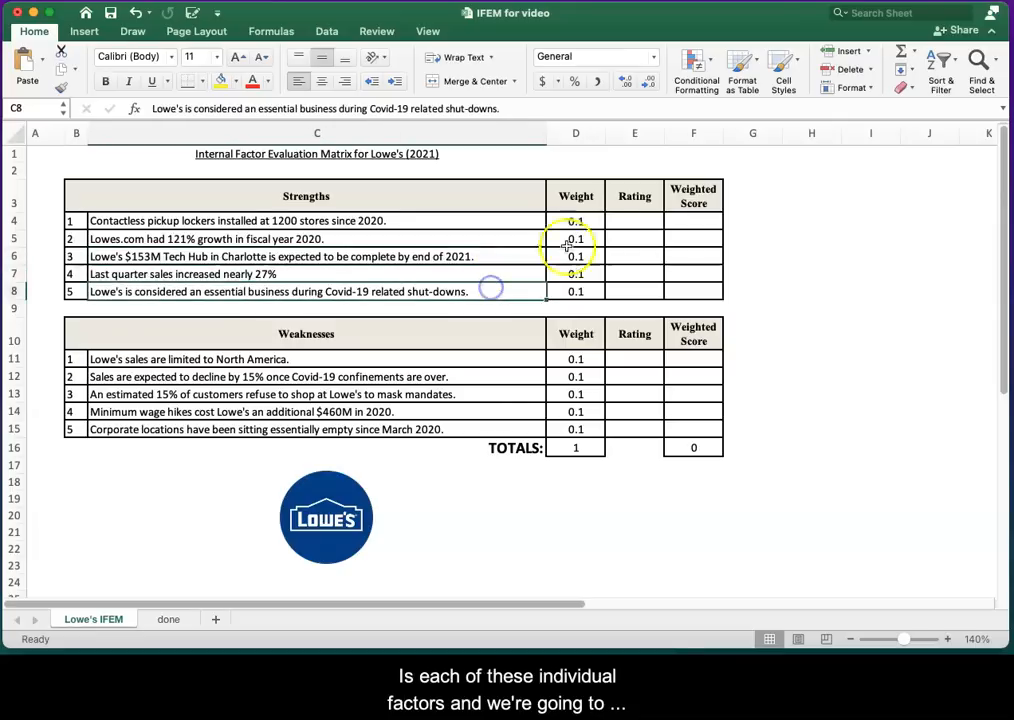
{"action": "left_click", "coordinate": [575, 220]}
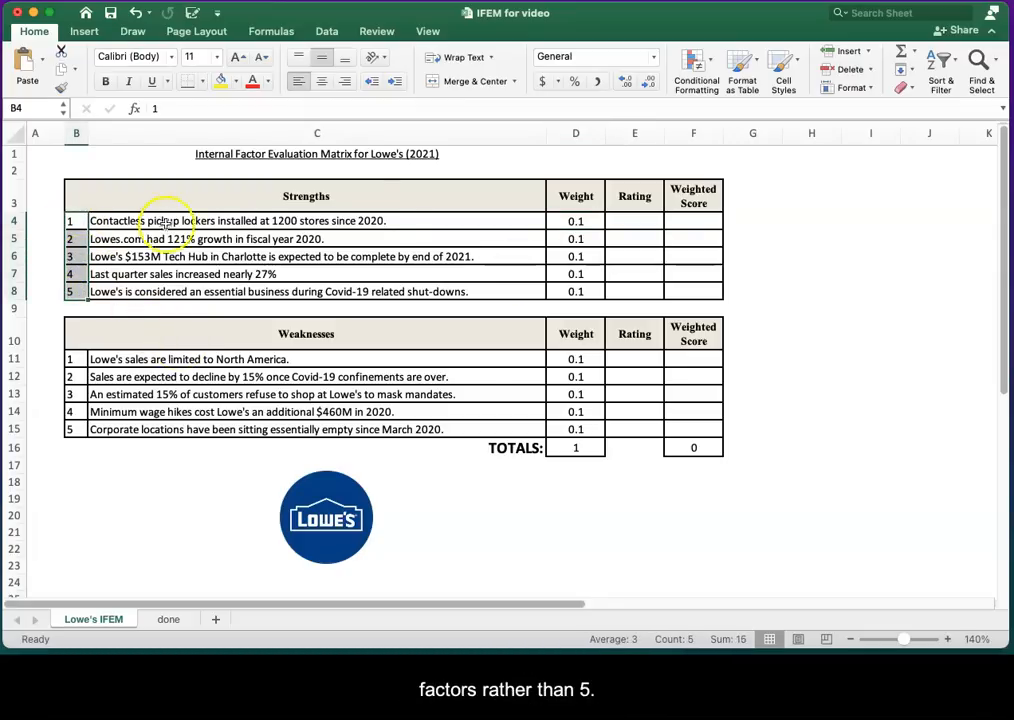
{"action": "mouse_move", "coordinate": [338, 352]}
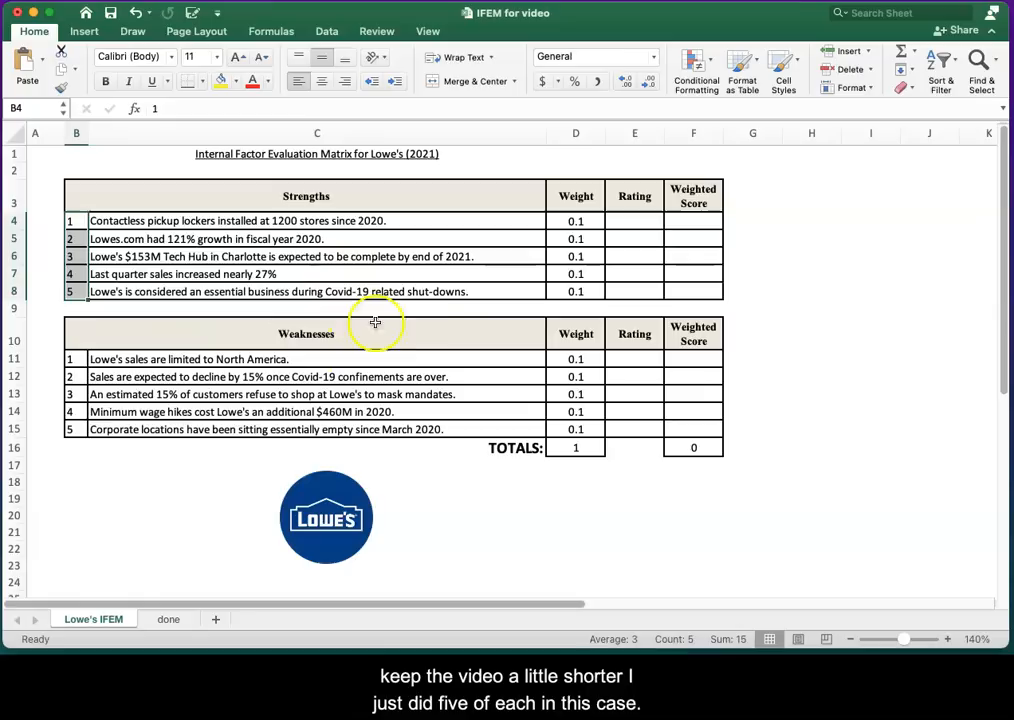
{"action": "mouse_move", "coordinate": [378, 277]}
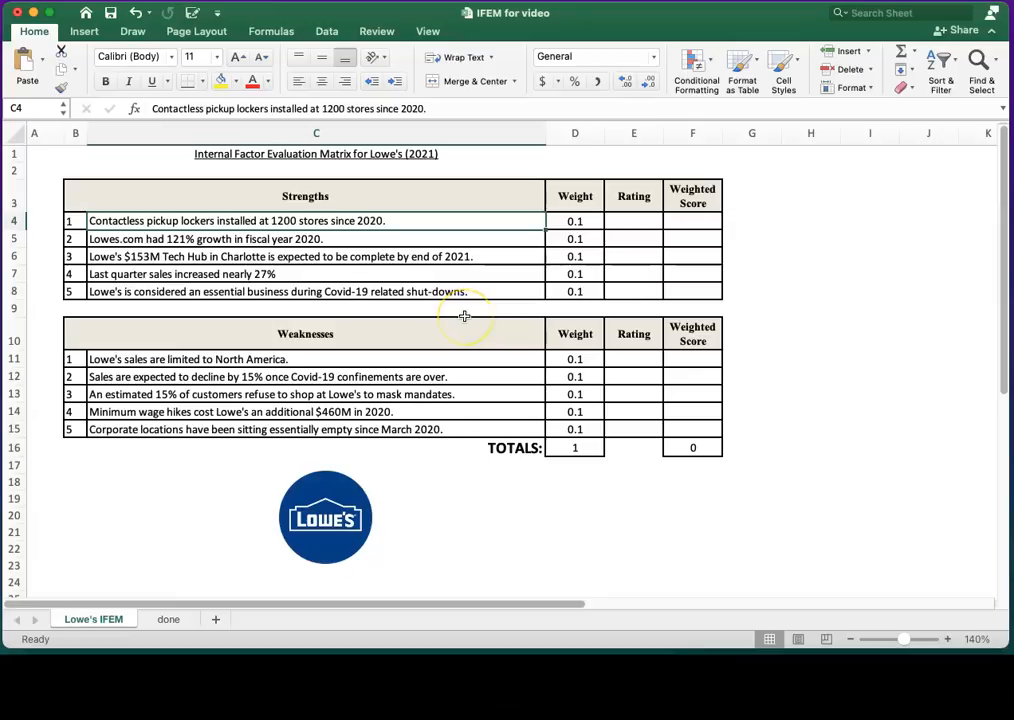
Enter weights .11 in D4 and .13 in D5 for the first two strengths.
{"action": "left_click", "coordinate": [634, 220]}
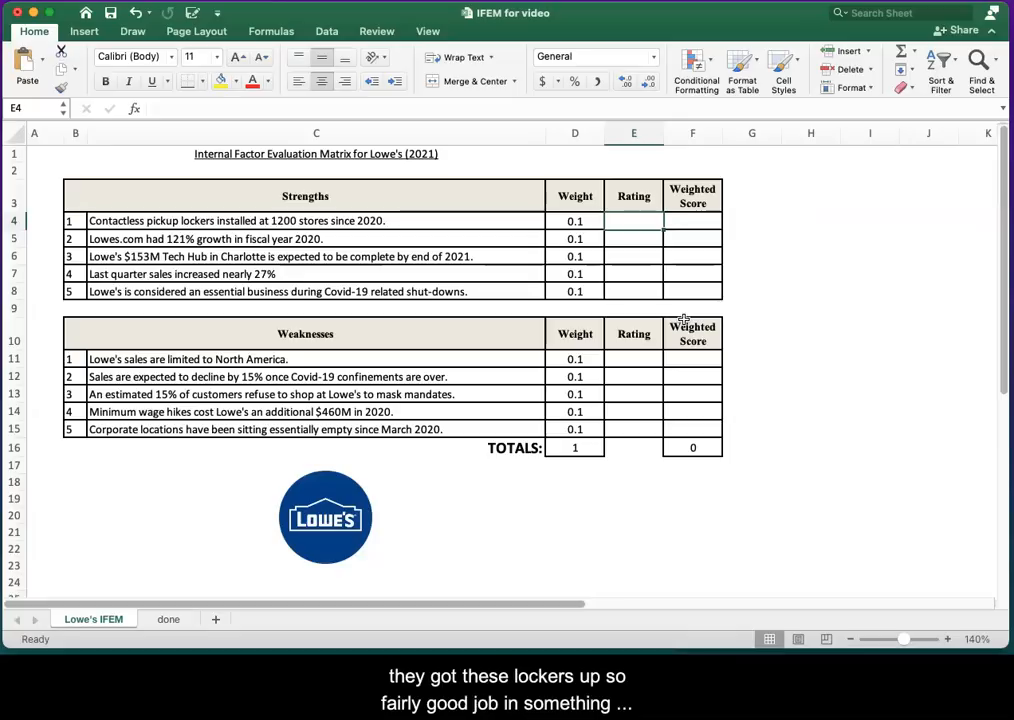
{"action": "mouse_move", "coordinate": [624, 290]}
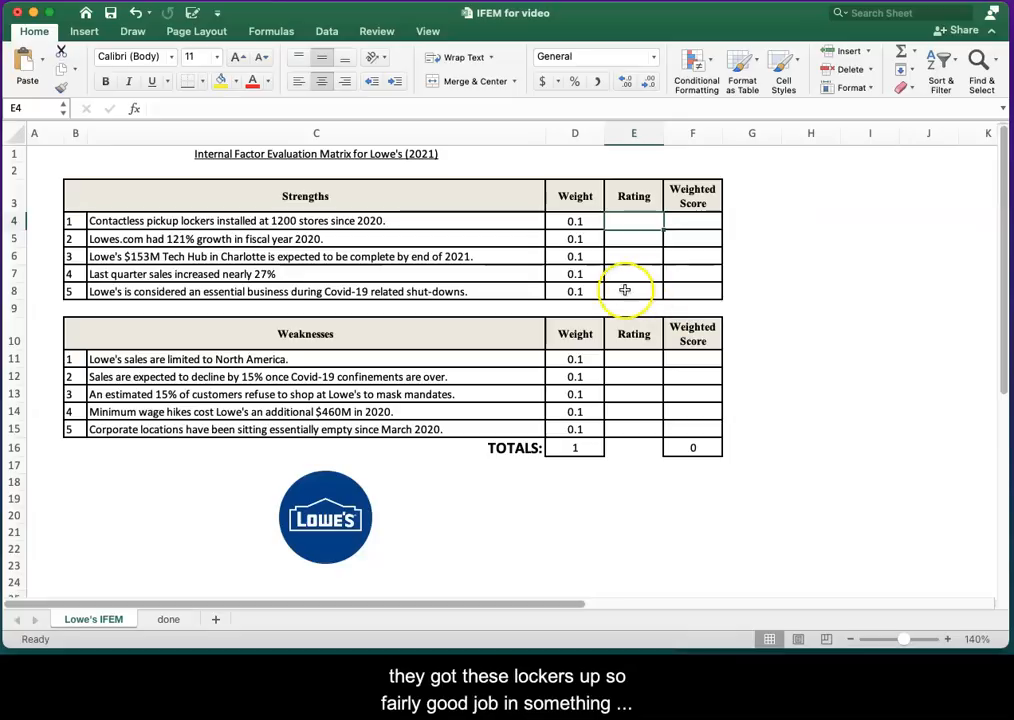
{"action": "left_click", "coordinate": [575, 274]}
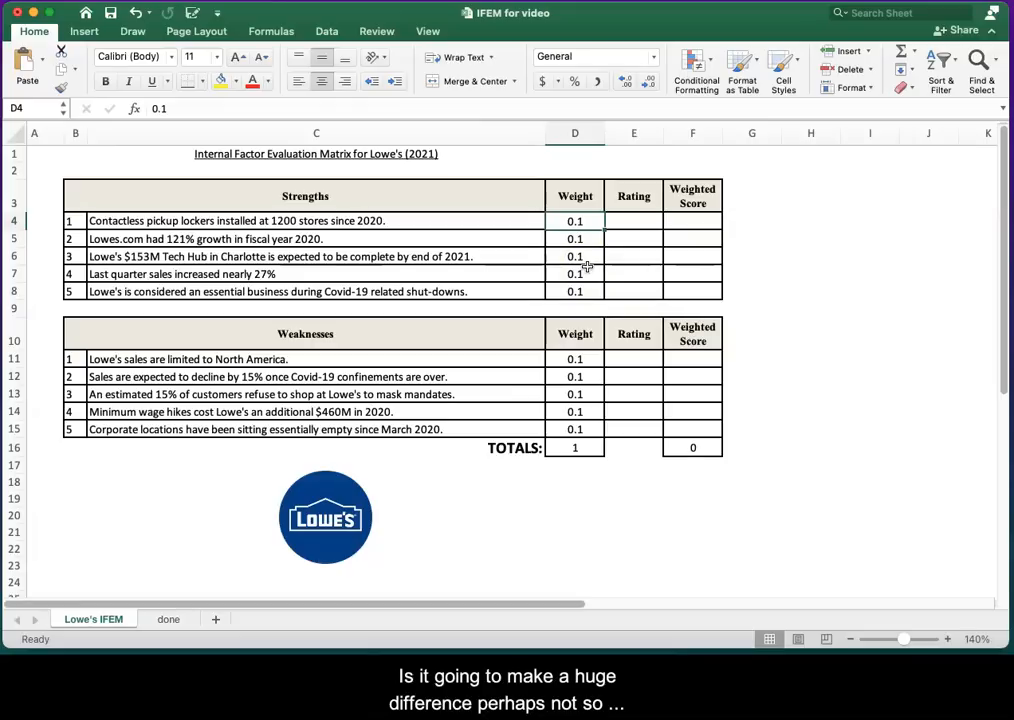
{"action": "type", "text": ".1"}
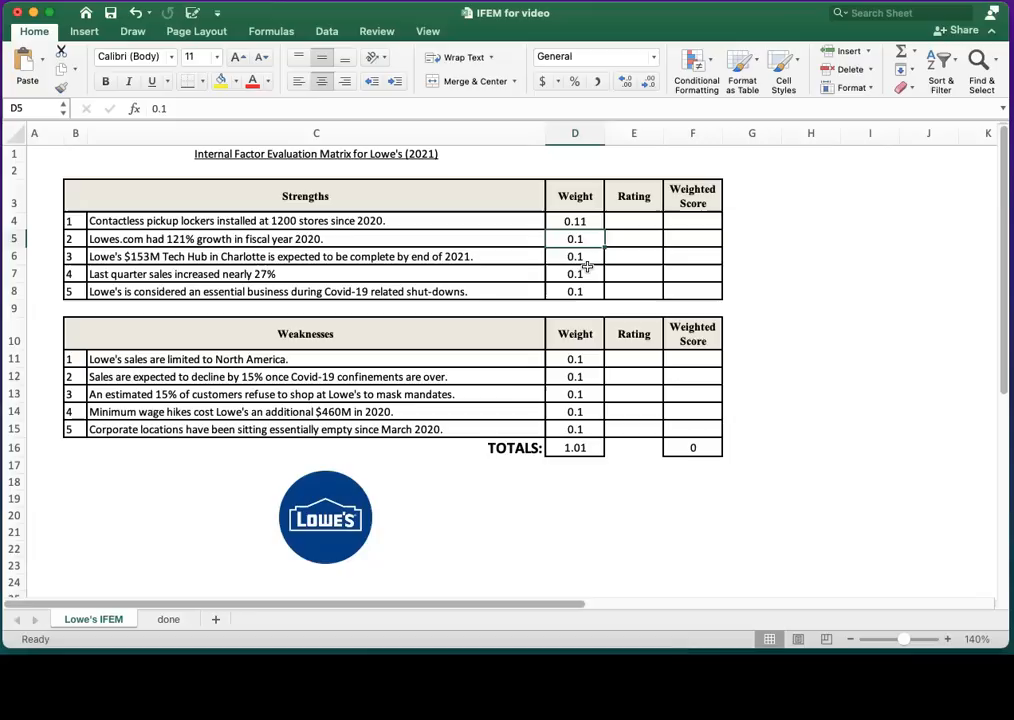
{"action": "type", "text": ".1"}
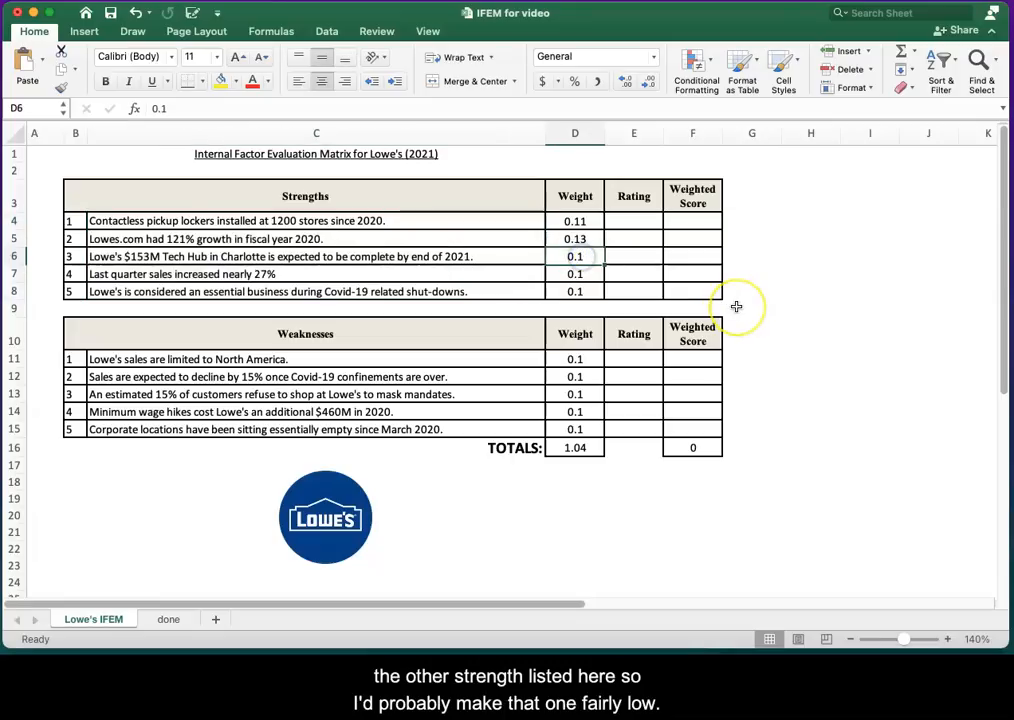
Enter weights .05, .14 and 0.07 in D6, D7 and D8.
{"action": "type", "text": ".05"}
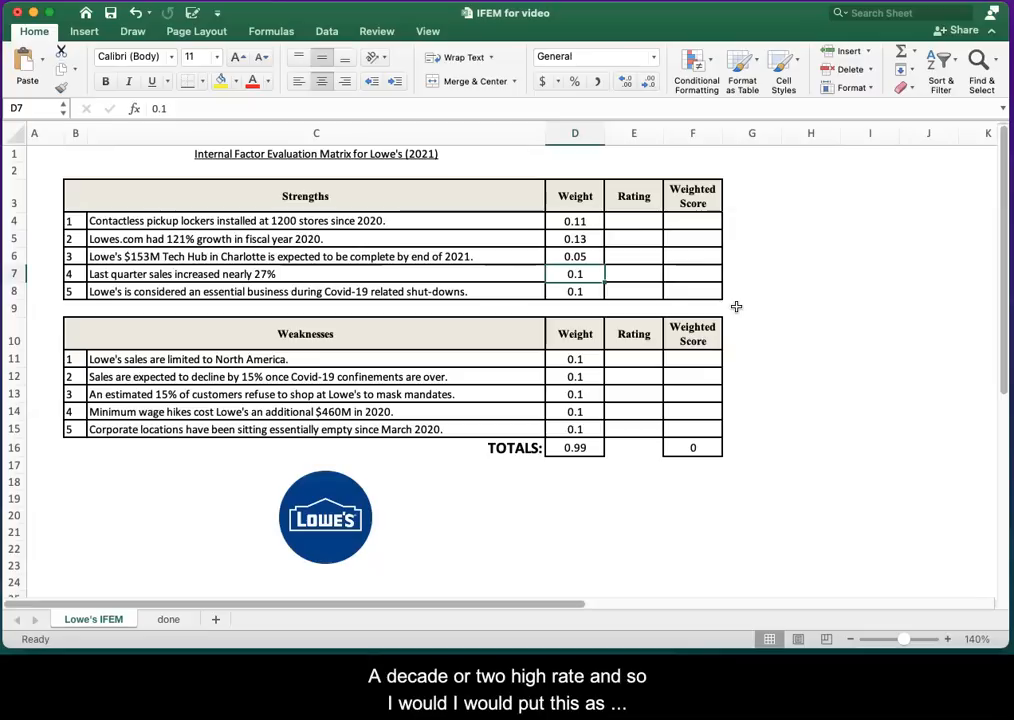
{"action": "type", "text": ".14"}
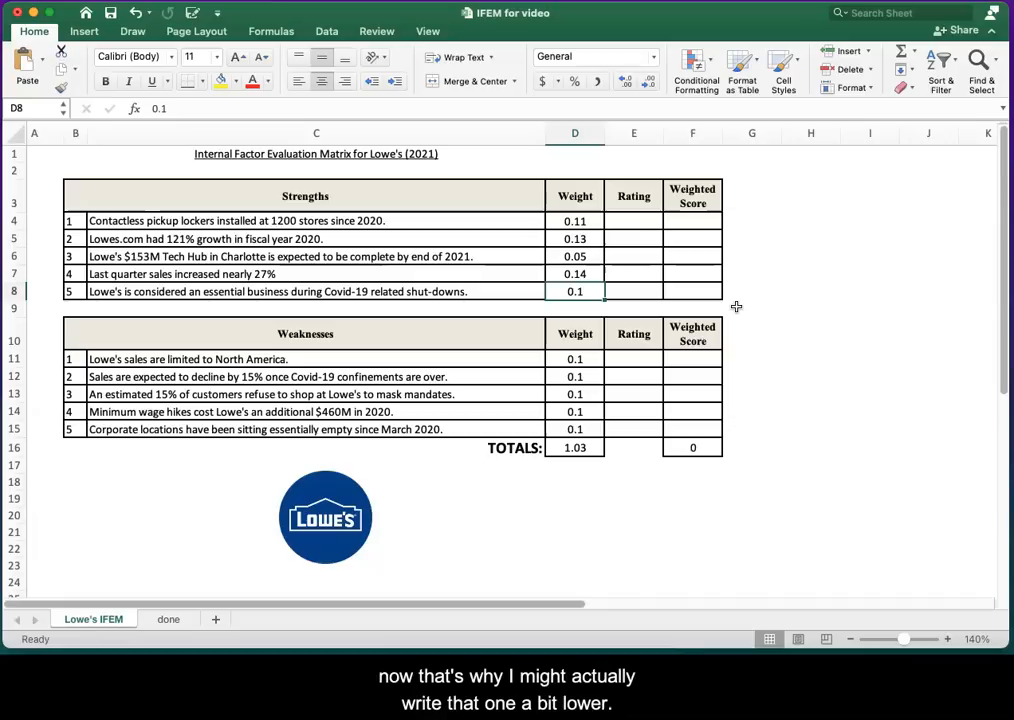
{"action": "type", "text": "0.07"}
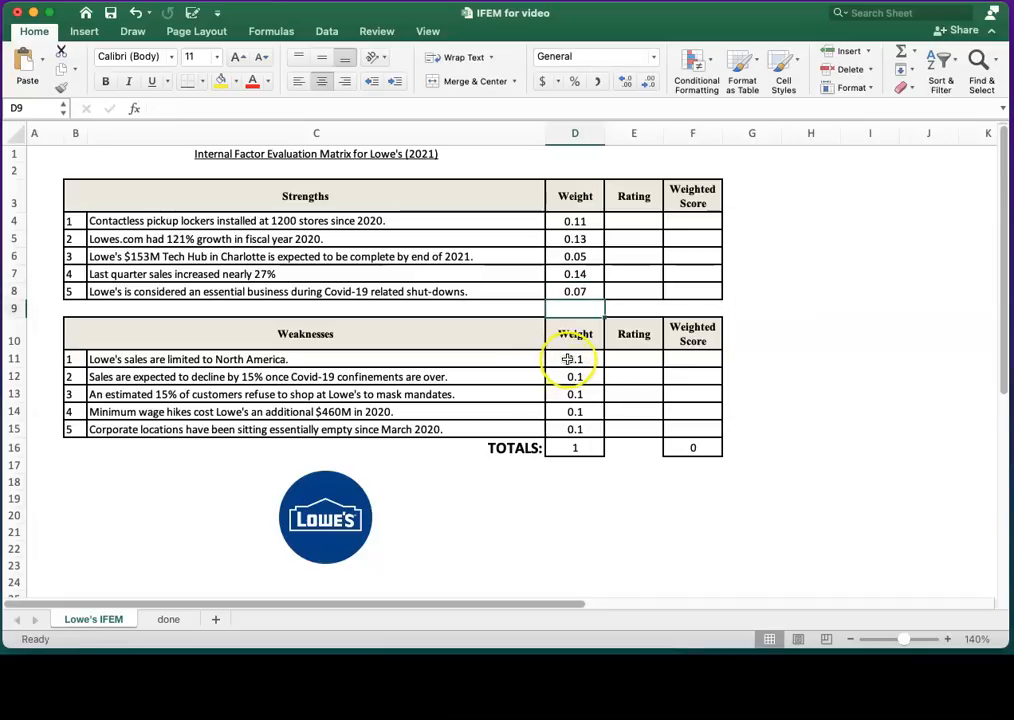
{"action": "left_click", "coordinate": [575, 359]}
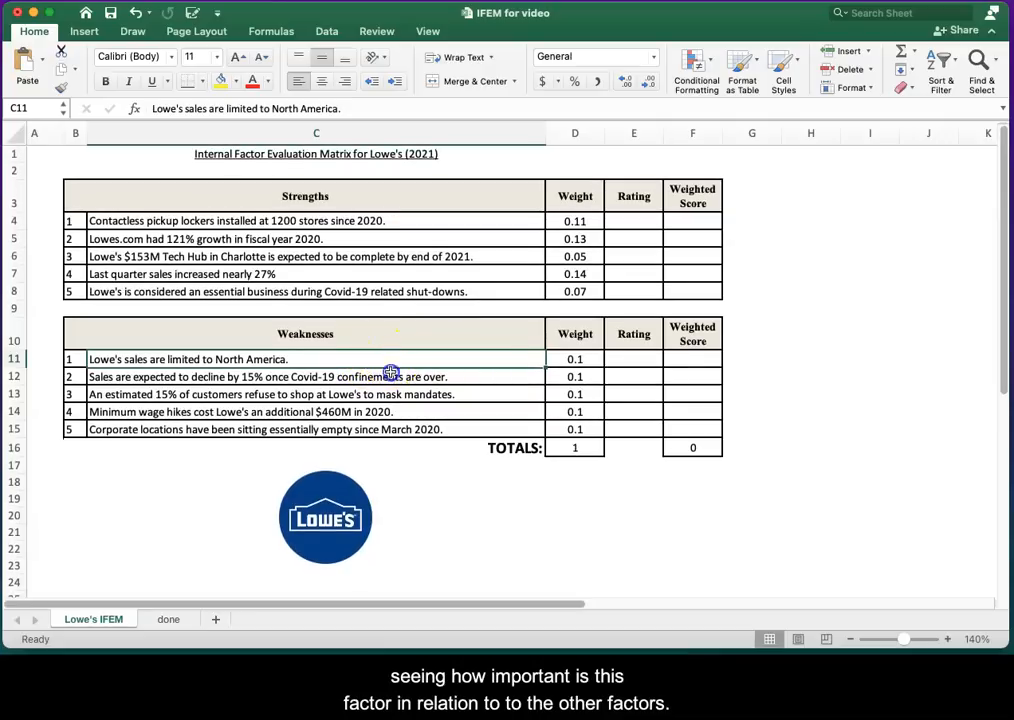
{"action": "left_click", "coordinate": [575, 359]}
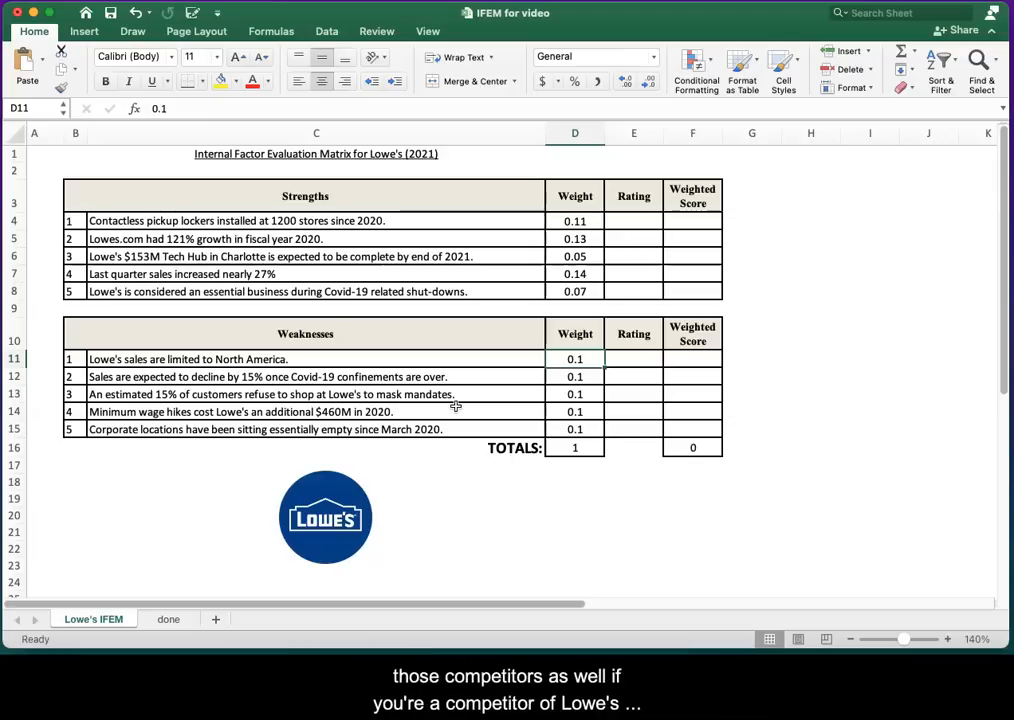
Weight the first three weaknesses 0.15, 0.13 and 0.08, lifting the weight total to 1.06.
{"action": "type", "text": ".15"}
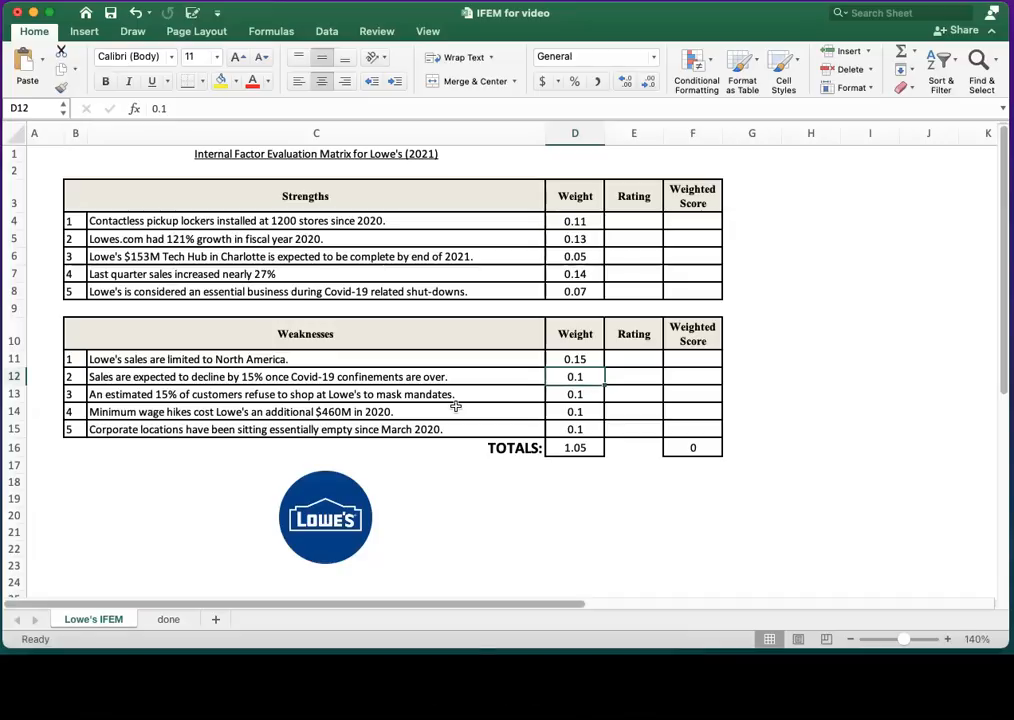
{"action": "type", "text": ".1"}
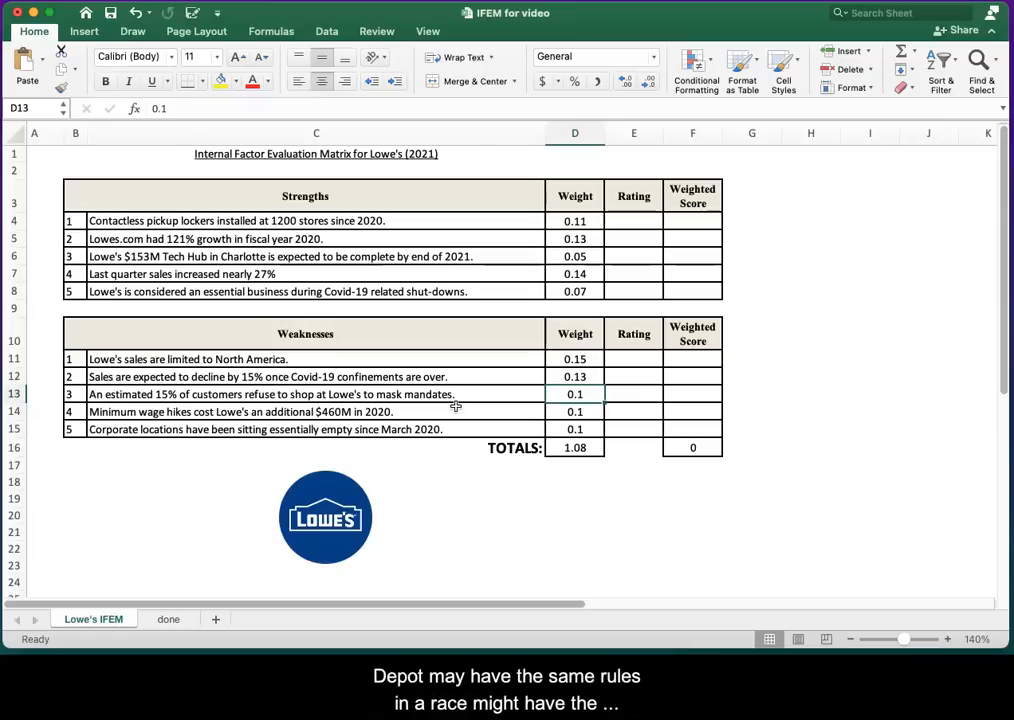
{"action": "type", "text": ".08"}
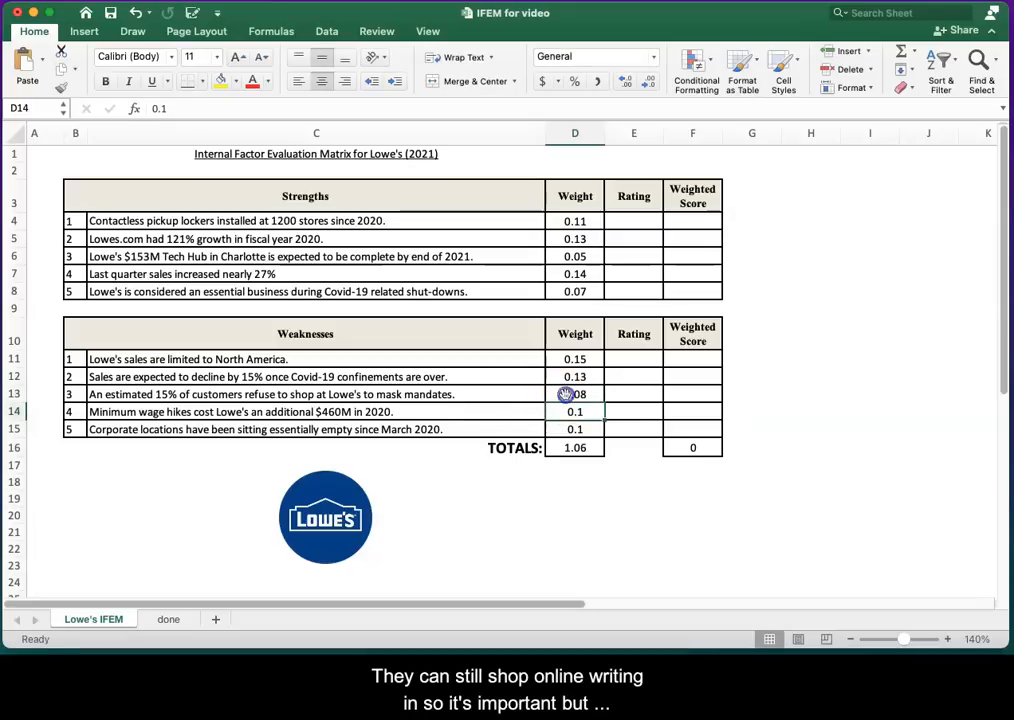
{"action": "left_click", "coordinate": [575, 394]}
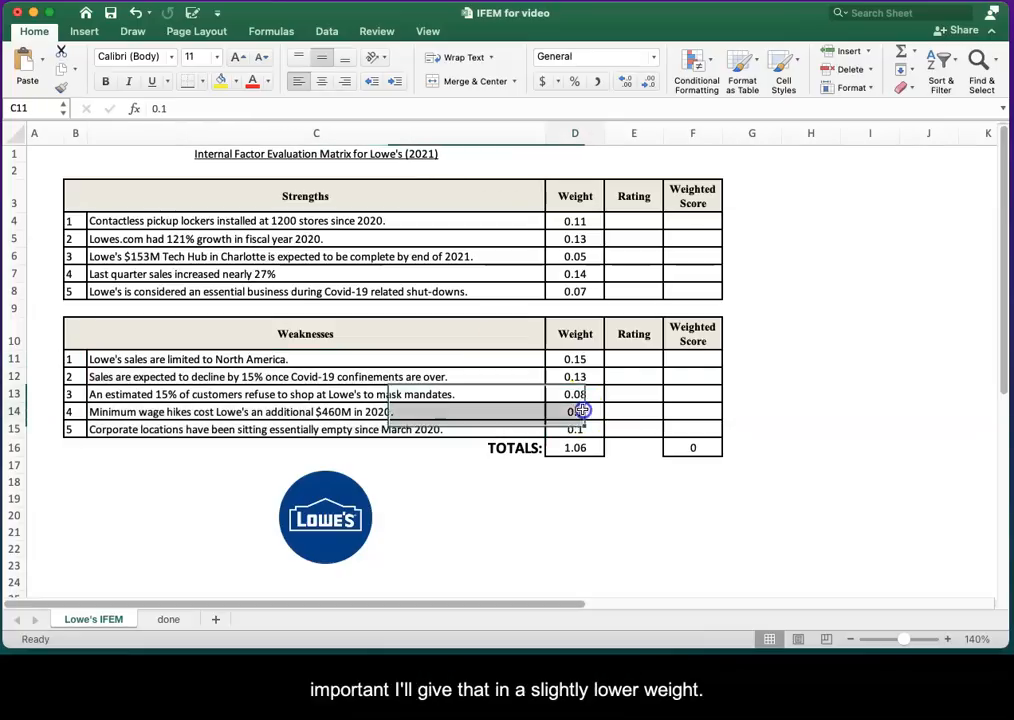
{"action": "left_click", "coordinate": [575, 411]}
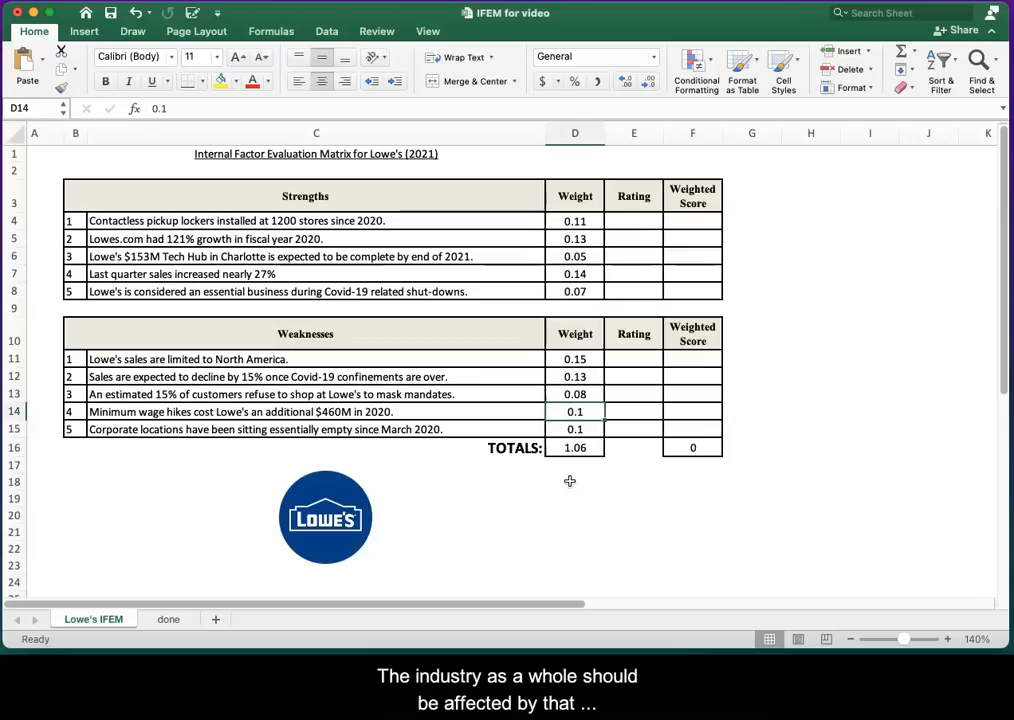
{"action": "left_click", "coordinate": [575, 429]}
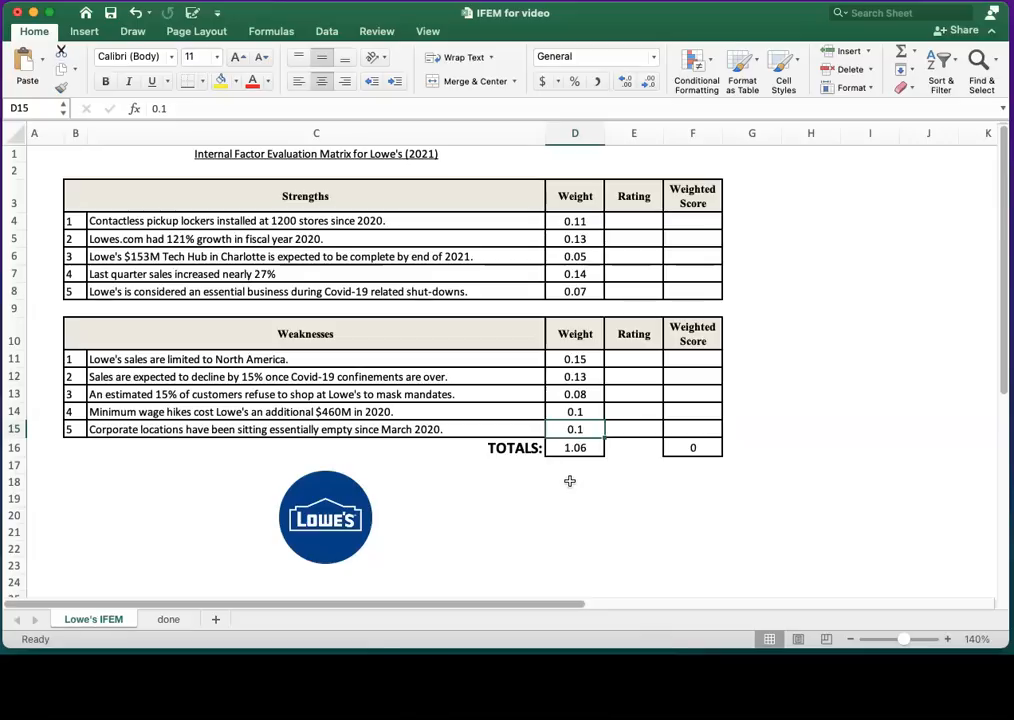
{"action": "left_click", "coordinate": [575, 465]}
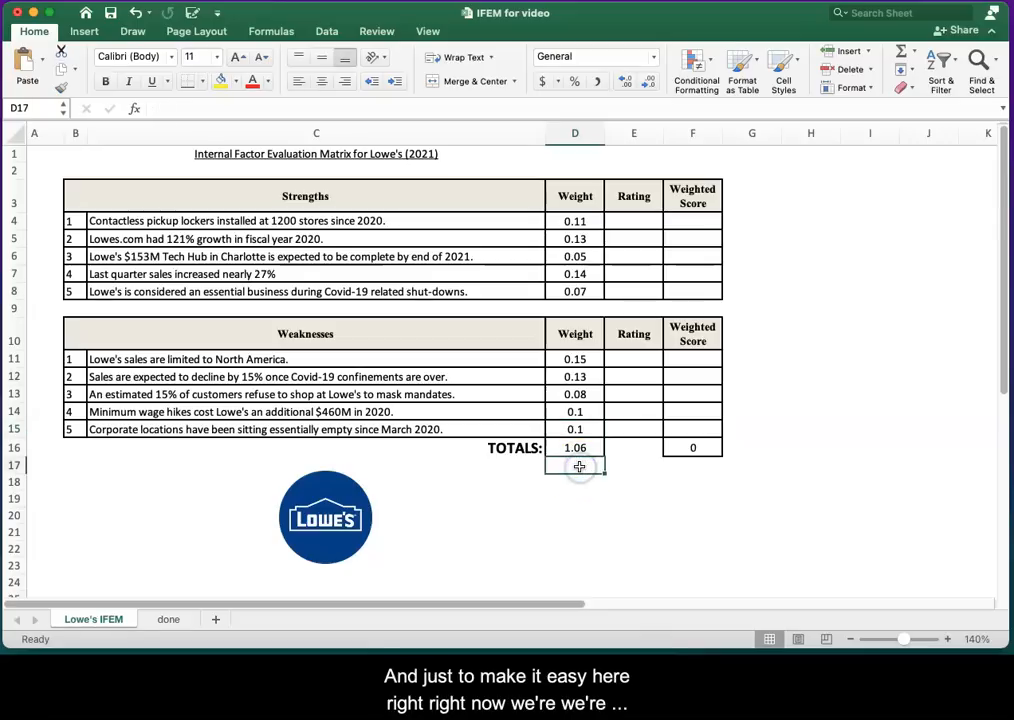
Weight the last weakness 0.04 in D15 and confirm the D16 total shows 1.
{"action": "left_click", "coordinate": [575, 447]}
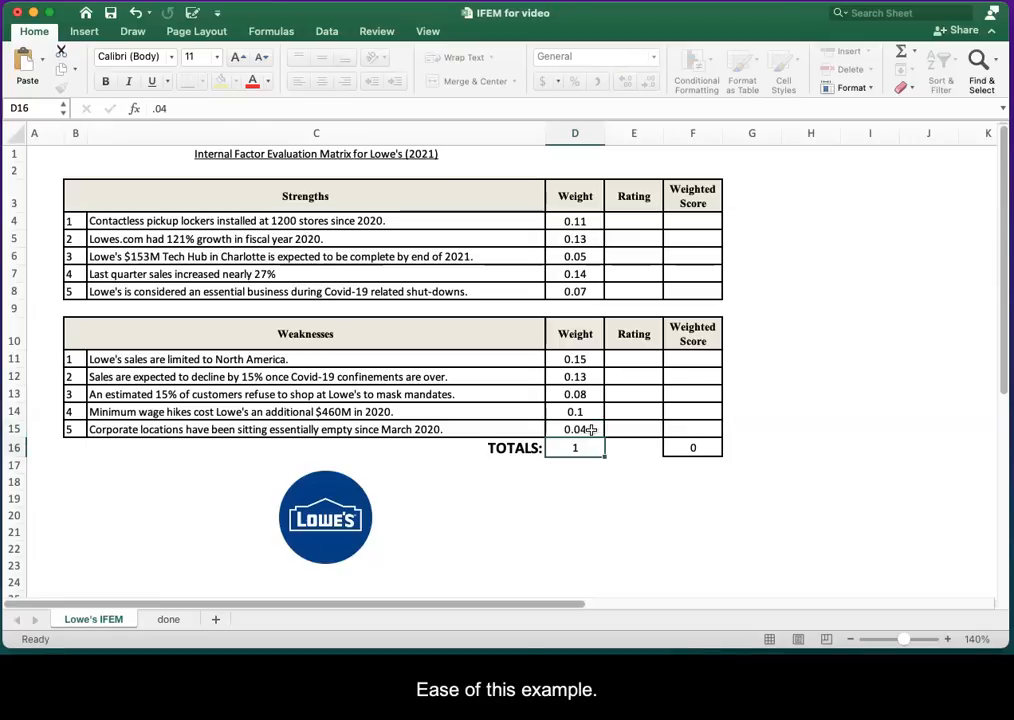
{"action": "left_click", "coordinate": [582, 427]}
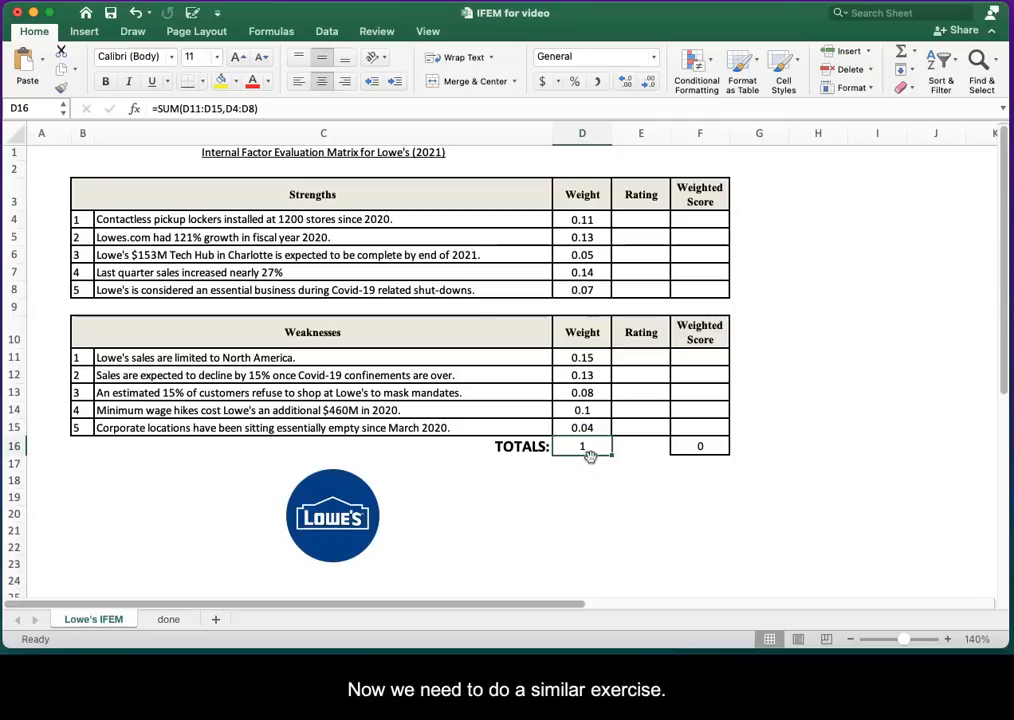
{"action": "left_click", "coordinate": [640, 219]}
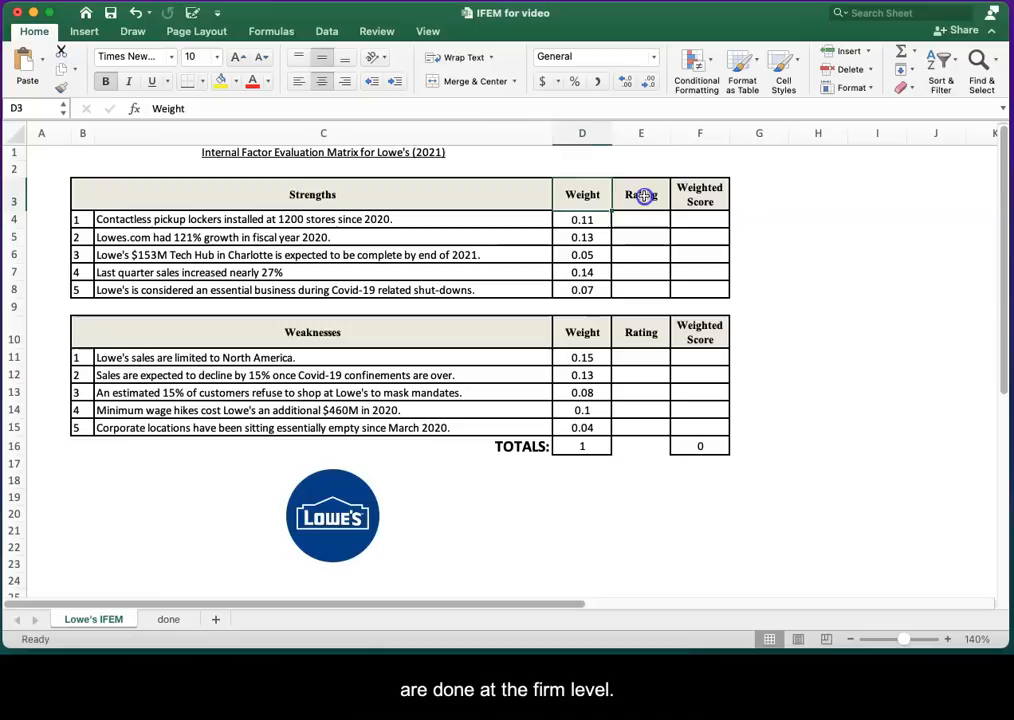
{"action": "left_click", "coordinate": [640, 219]}
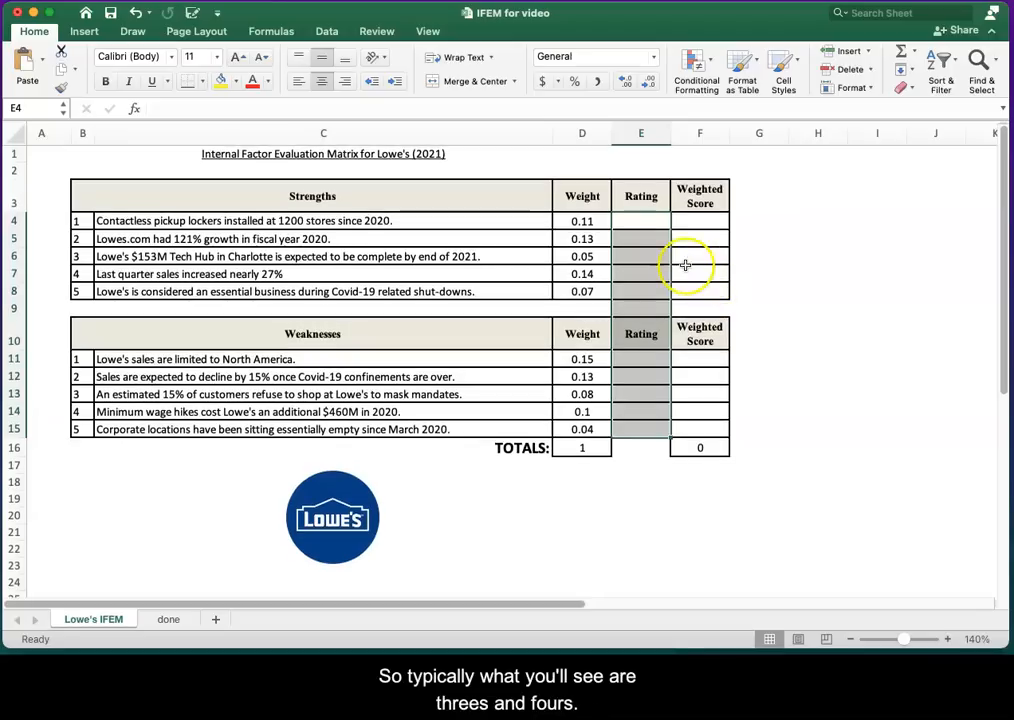
{"action": "left_click", "coordinate": [639, 219]}
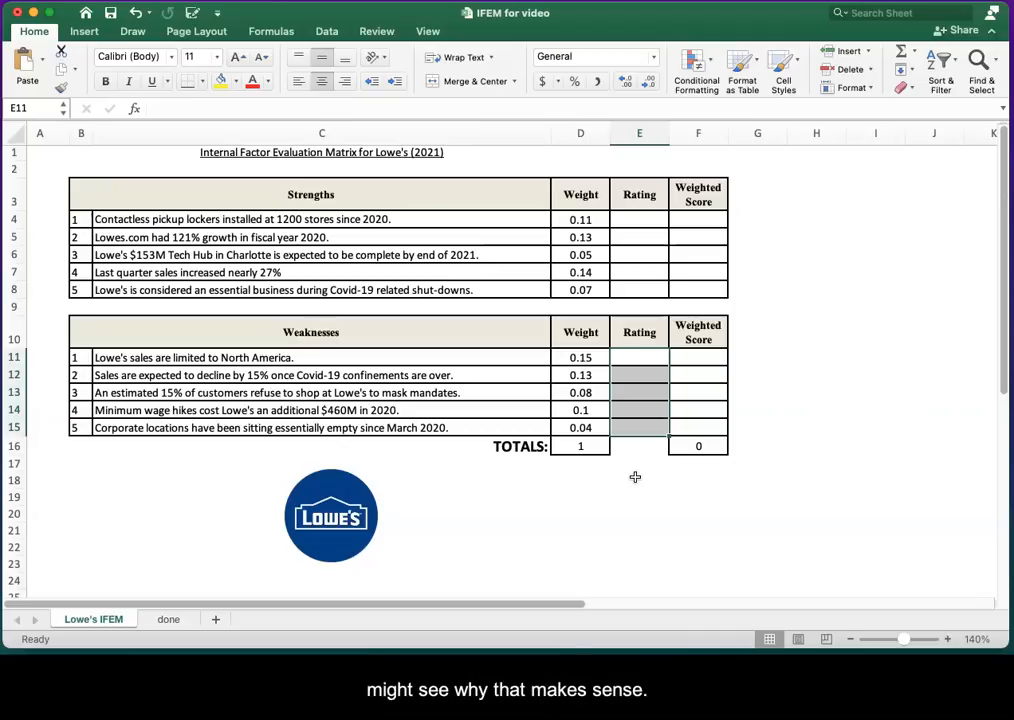
{"action": "left_click", "coordinate": [639, 219]}
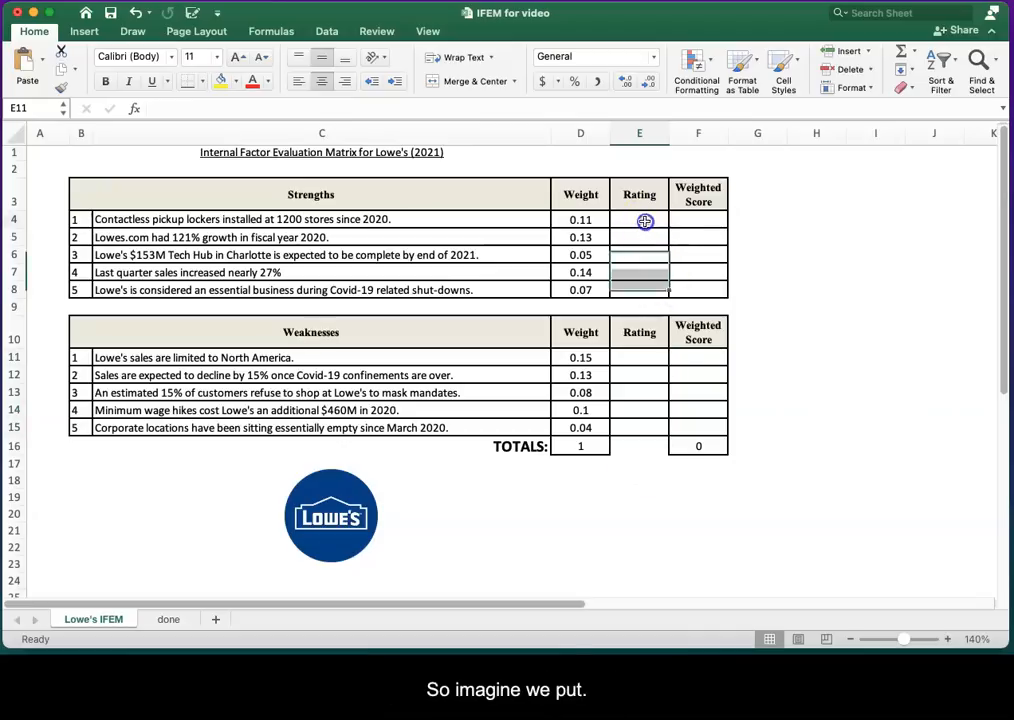
{"action": "type", "text": "1"}
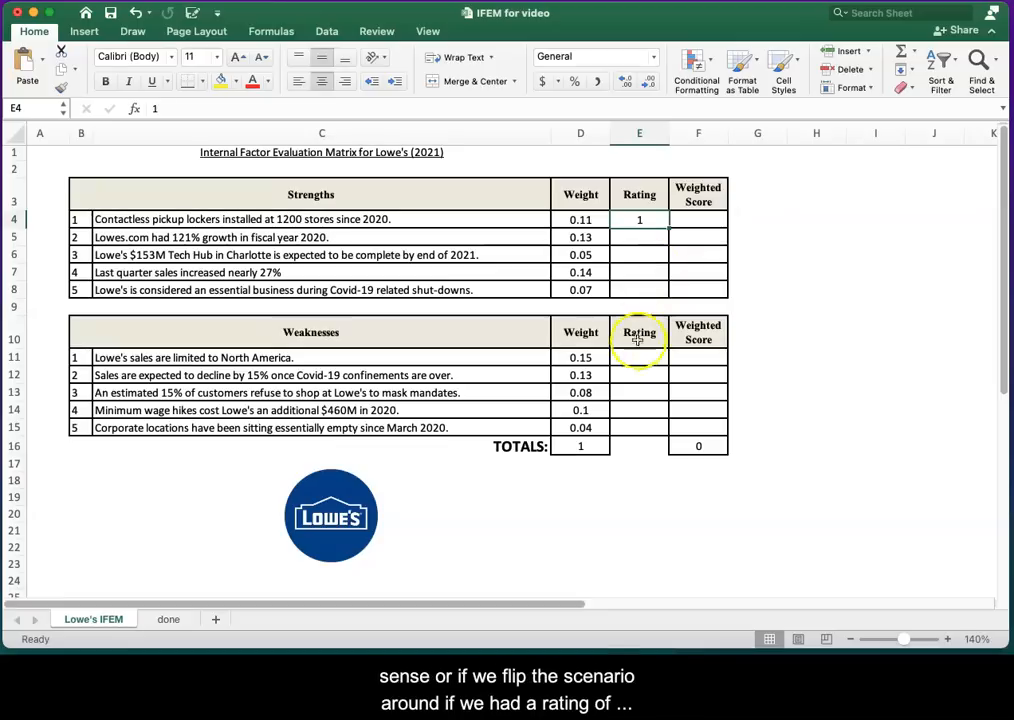
{"action": "type", "text": "4"}
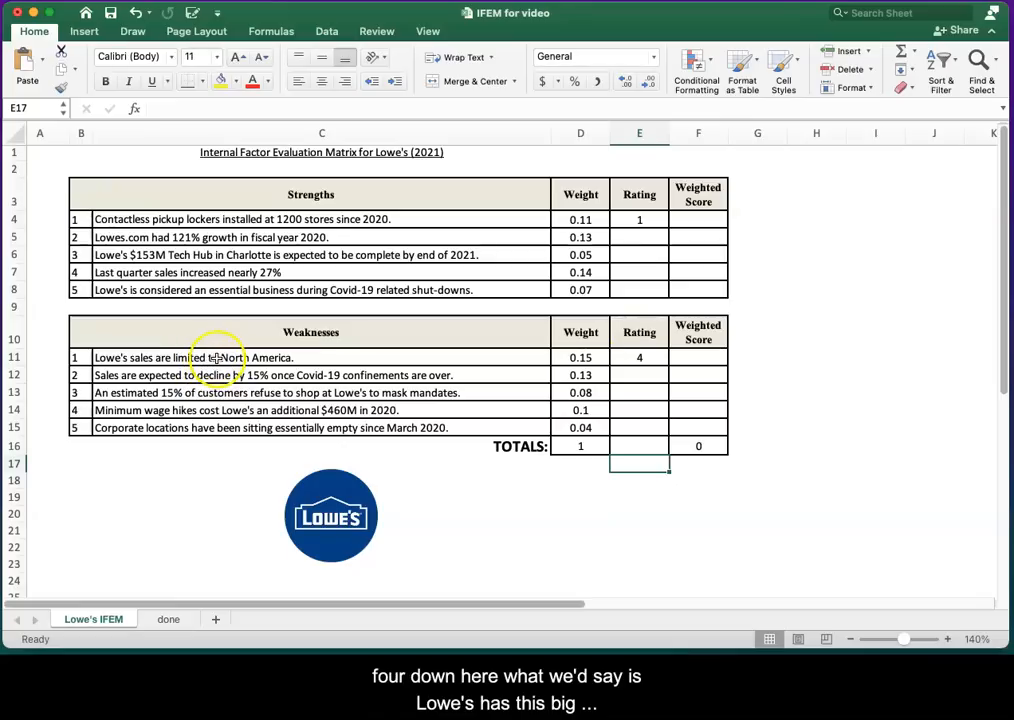
{"action": "left_click", "coordinate": [194, 357]}
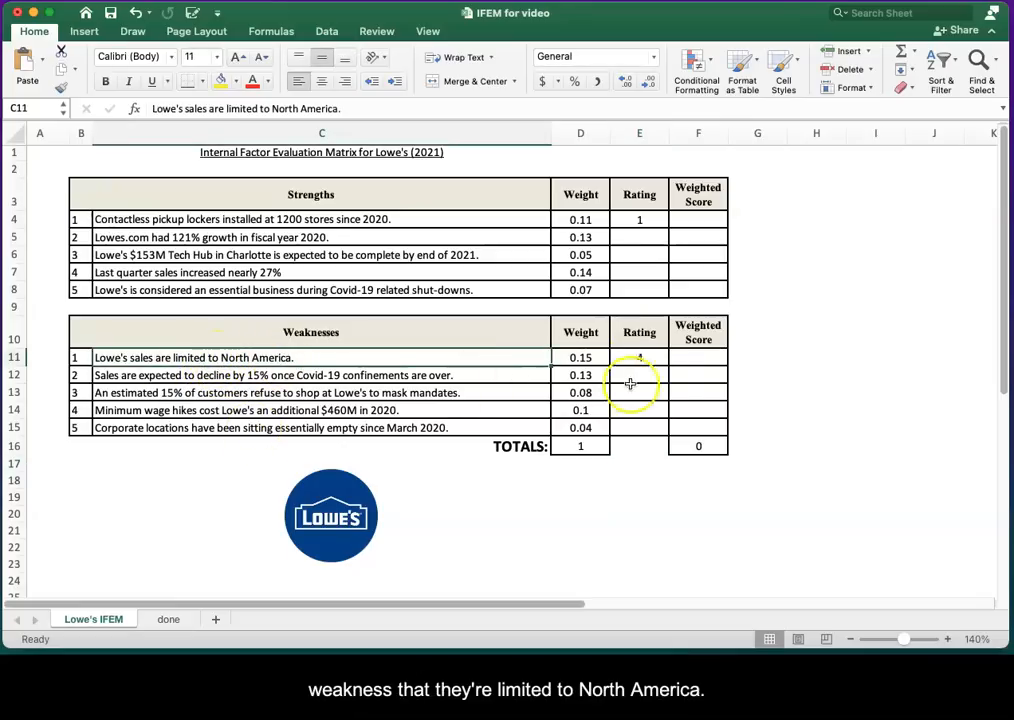
{"action": "type", "text": "4"}
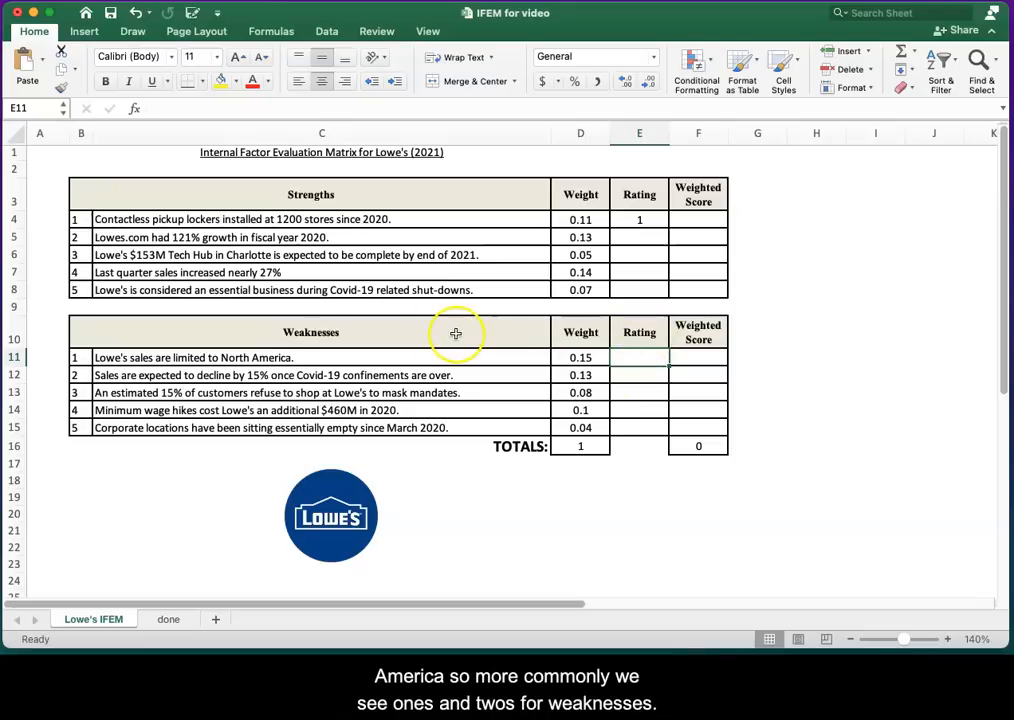
{"action": "left_click", "coordinate": [639, 237]}
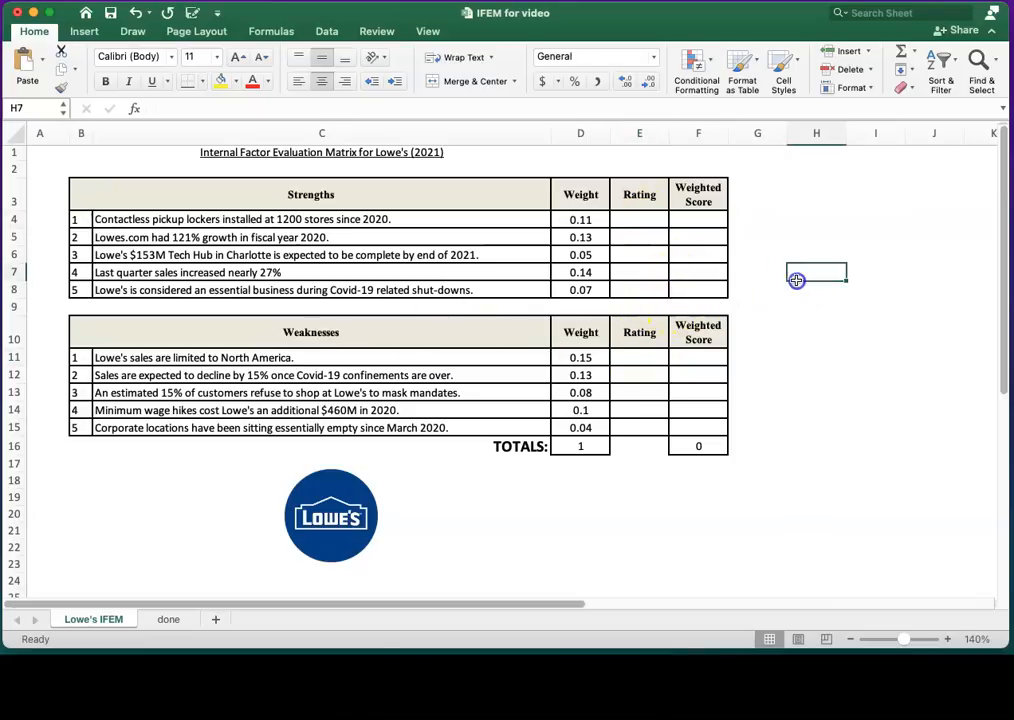
{"action": "left_click", "coordinate": [639, 219]}
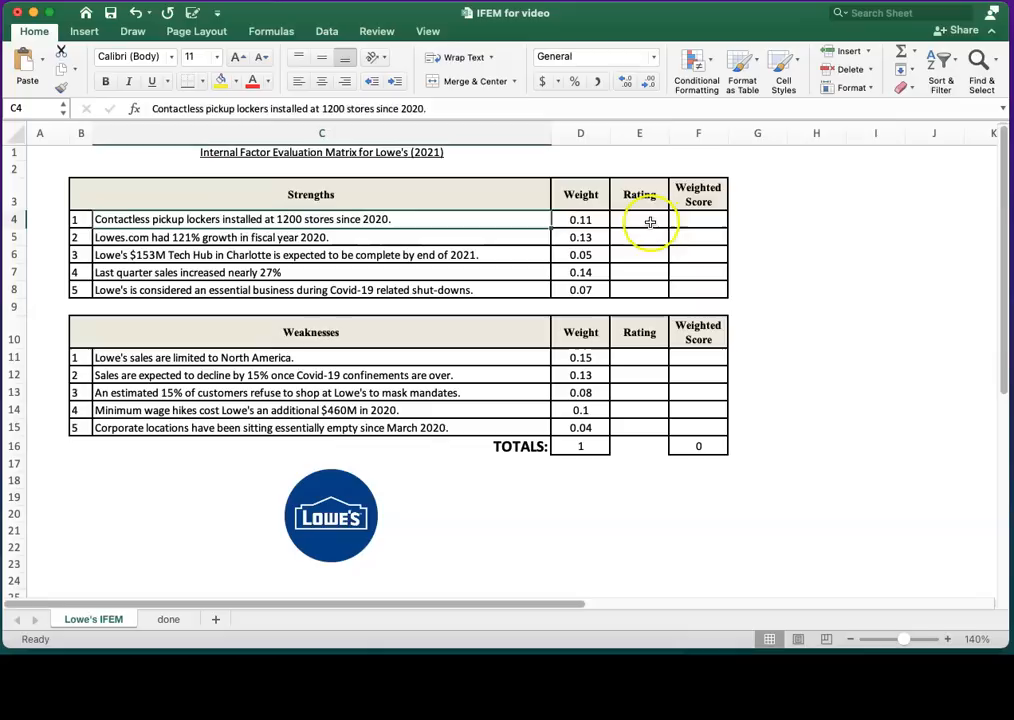
Rate the five strengths 4, 3, 3, 4 and 4 in E4:E8.
{"action": "left_click", "coordinate": [639, 219]}
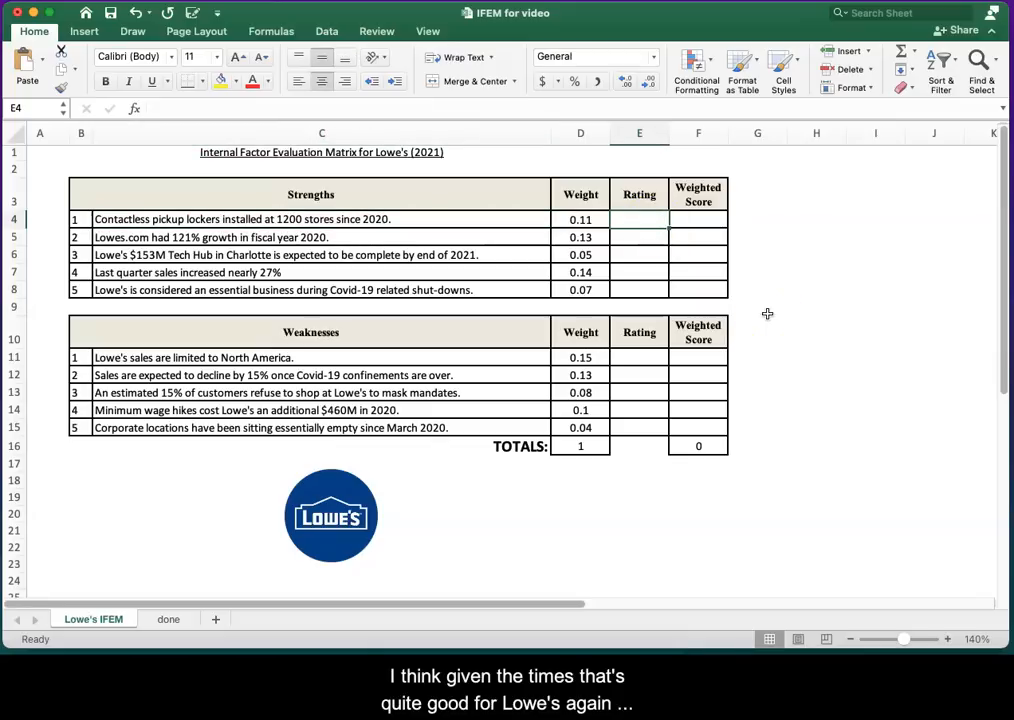
{"action": "type", "text": "4"}
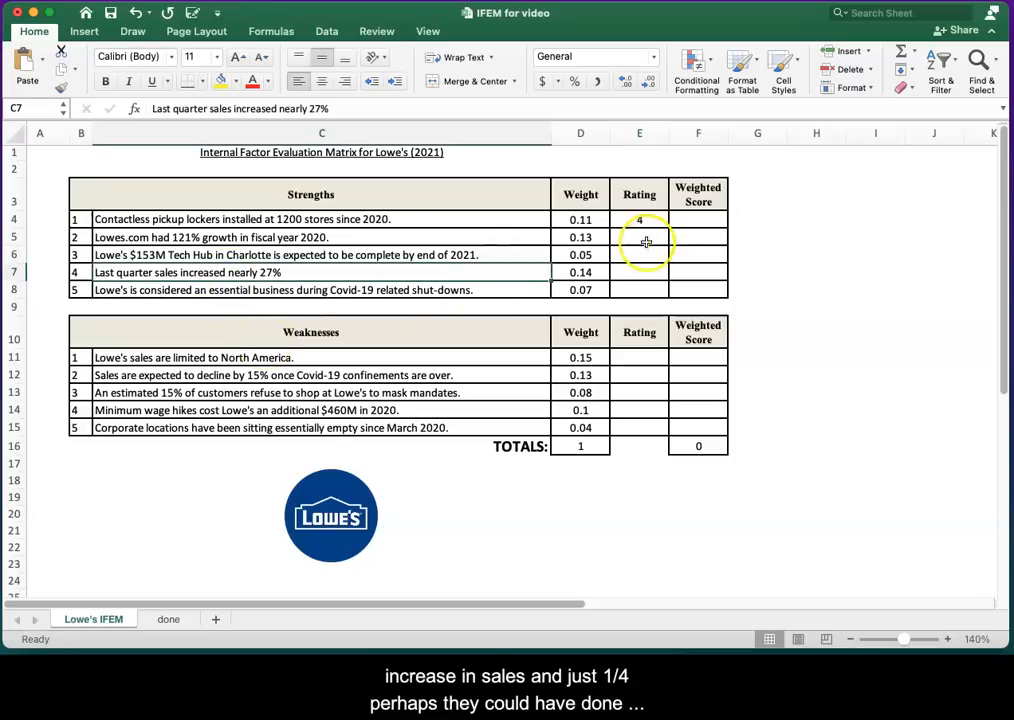
{"action": "type", "text": "3"}
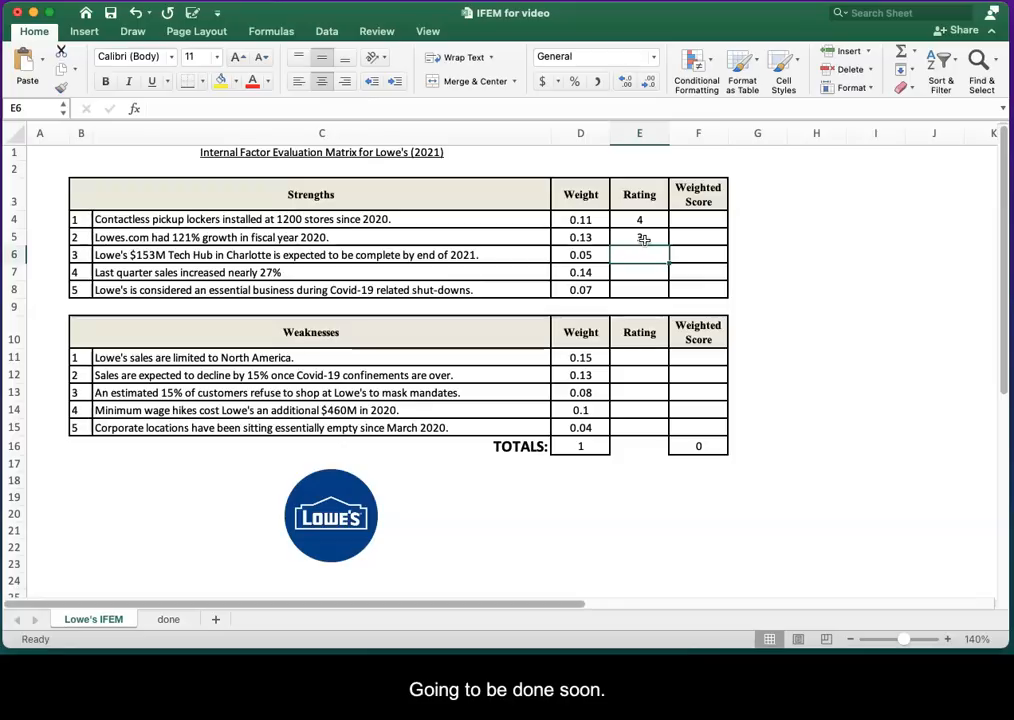
{"action": "type", "text": "3"}
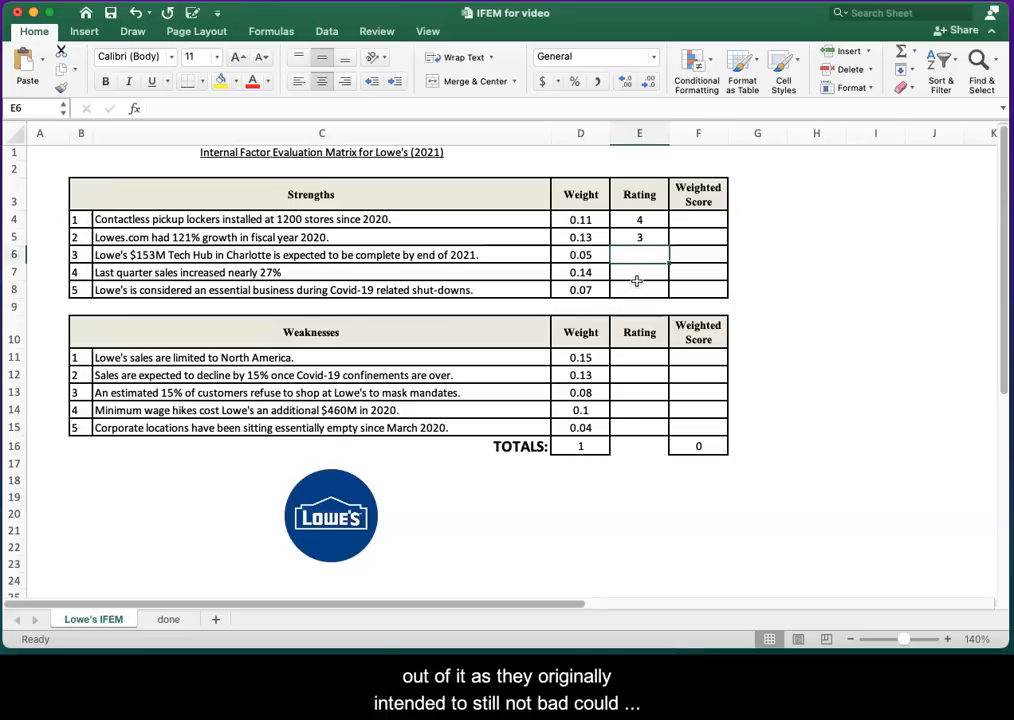
{"action": "type", "text": "3"}
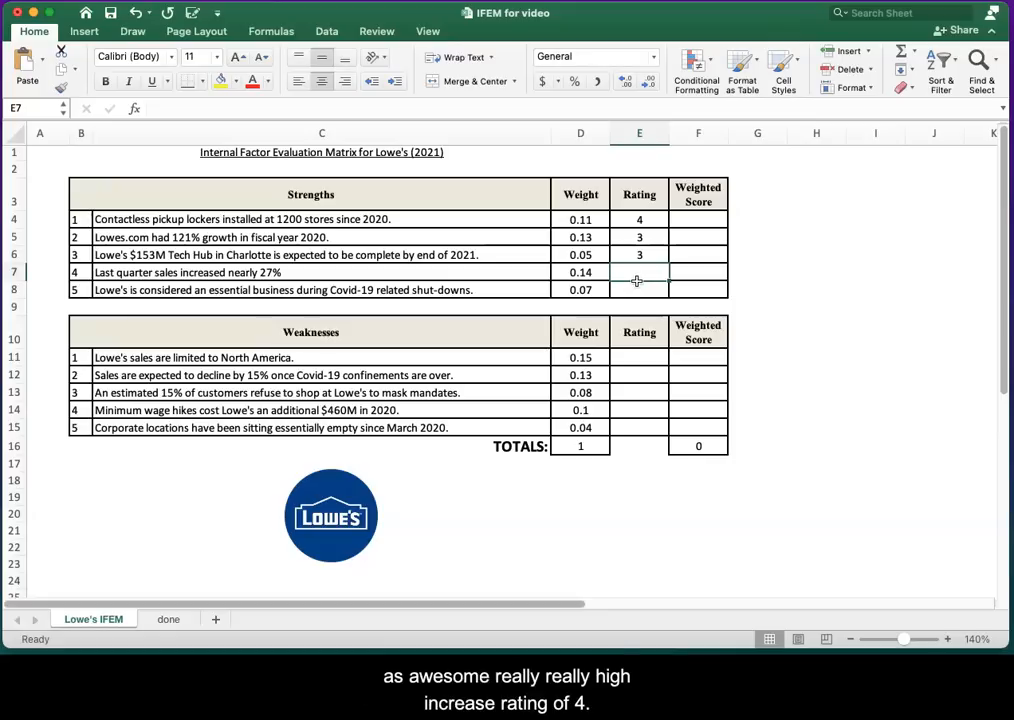
{"action": "type", "text": "4"}
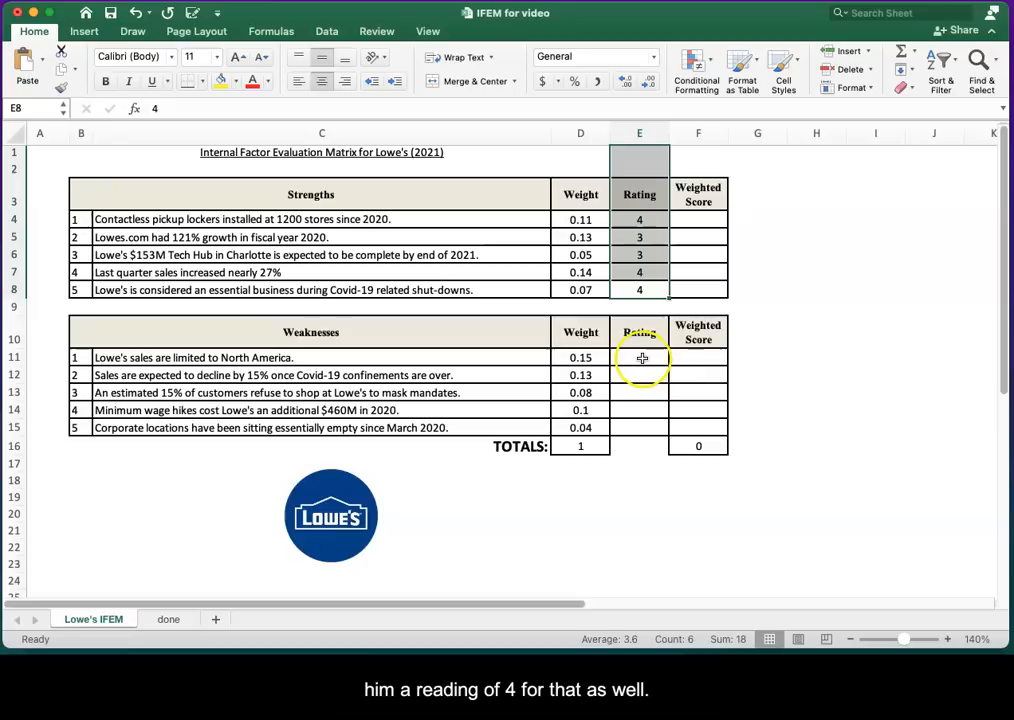
{"action": "left_click", "coordinate": [639, 357]}
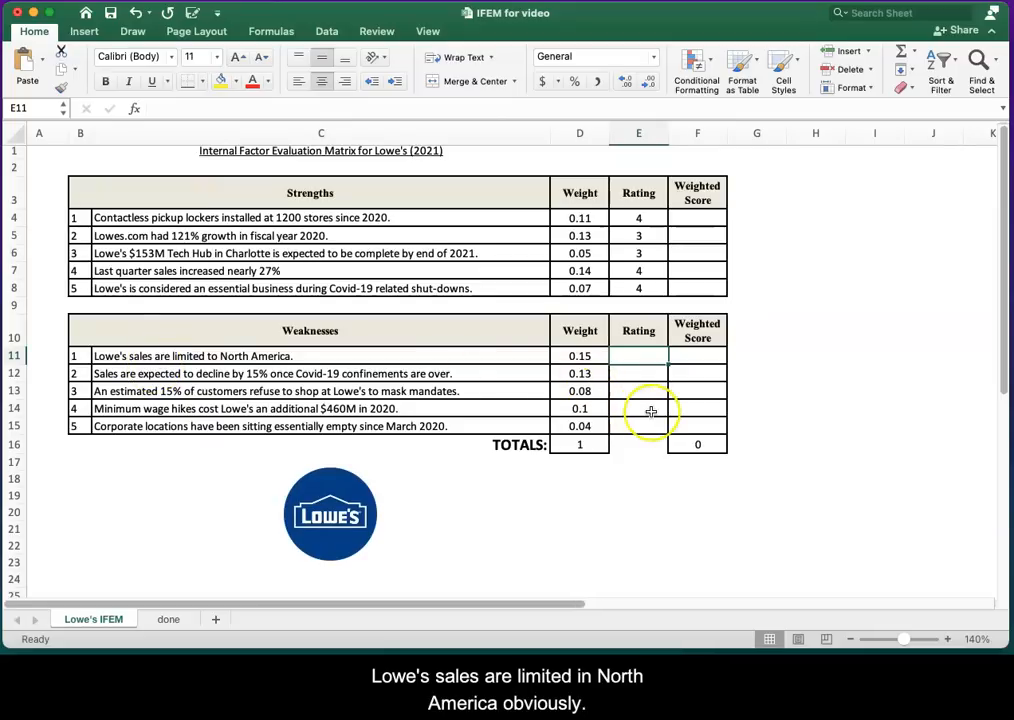
Enter ratings 1, 1, 2 and 3 for the weaknesses in E11:E14.
{"action": "type", "text": "1"}
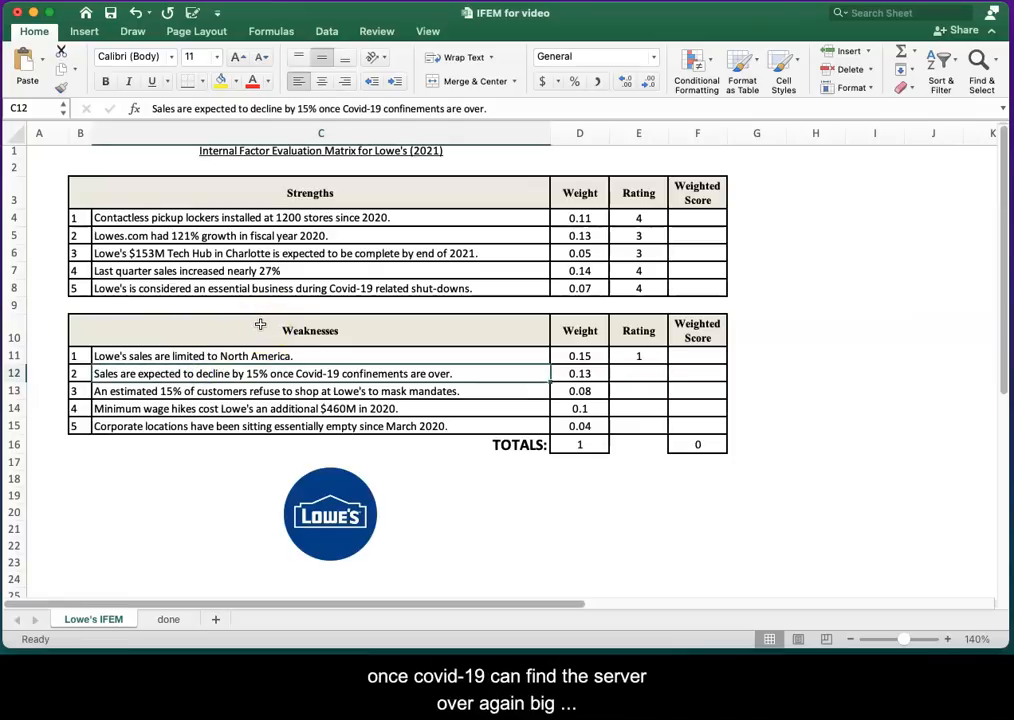
{"action": "left_click", "coordinate": [638, 373]}
{"action": "type", "text": "1"}
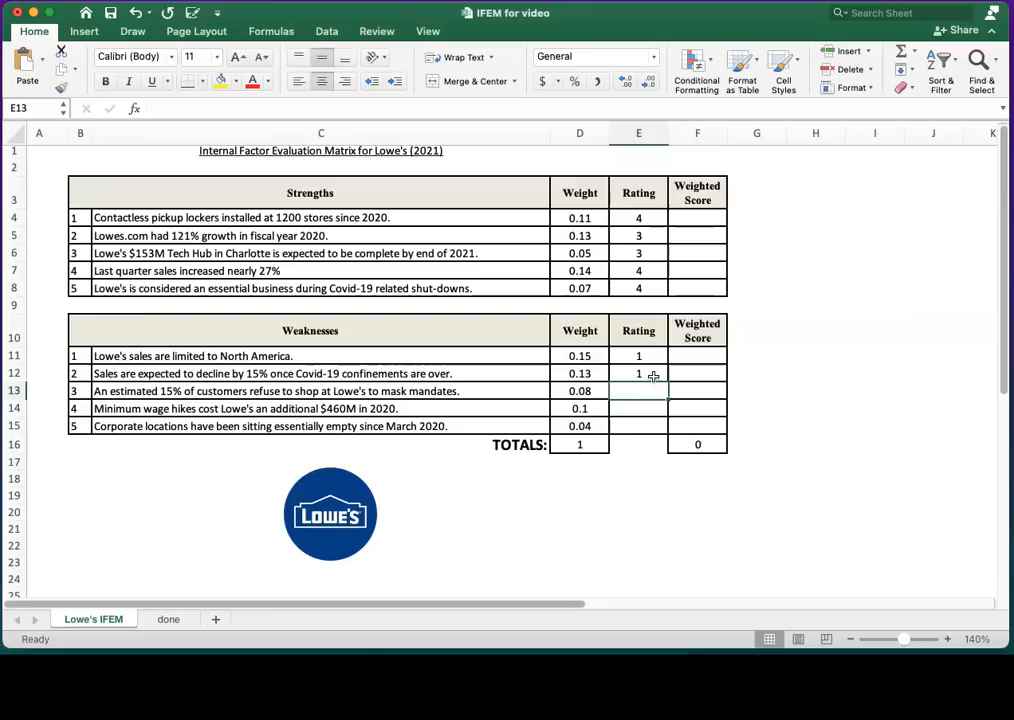
{"action": "type", "text": "2"}
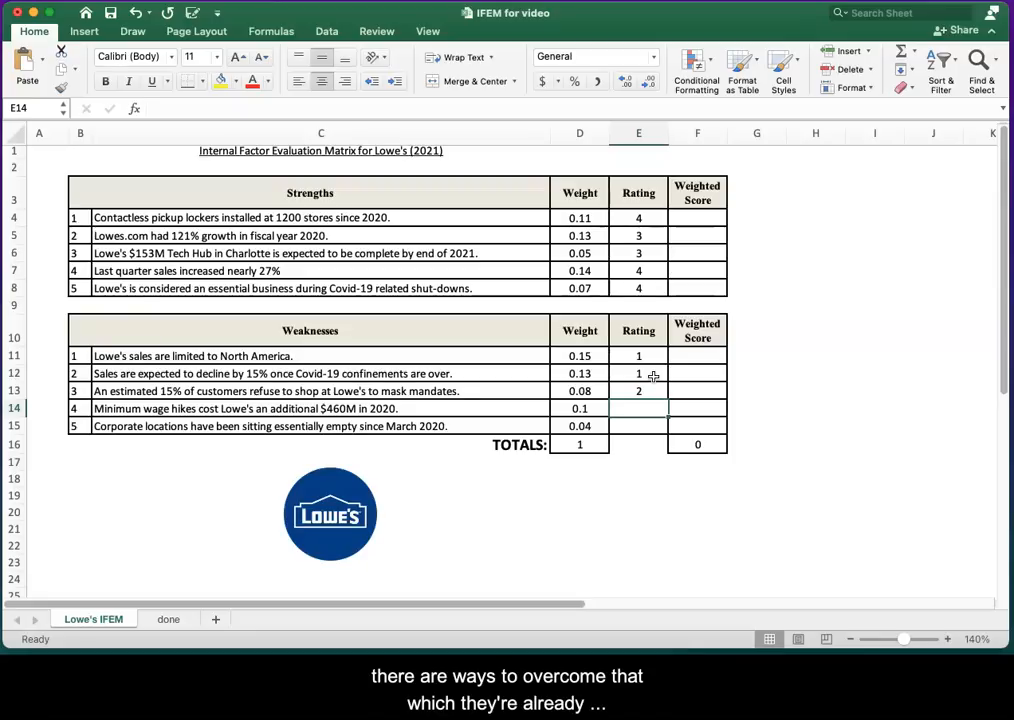
{"action": "left_click", "coordinate": [638, 391]}
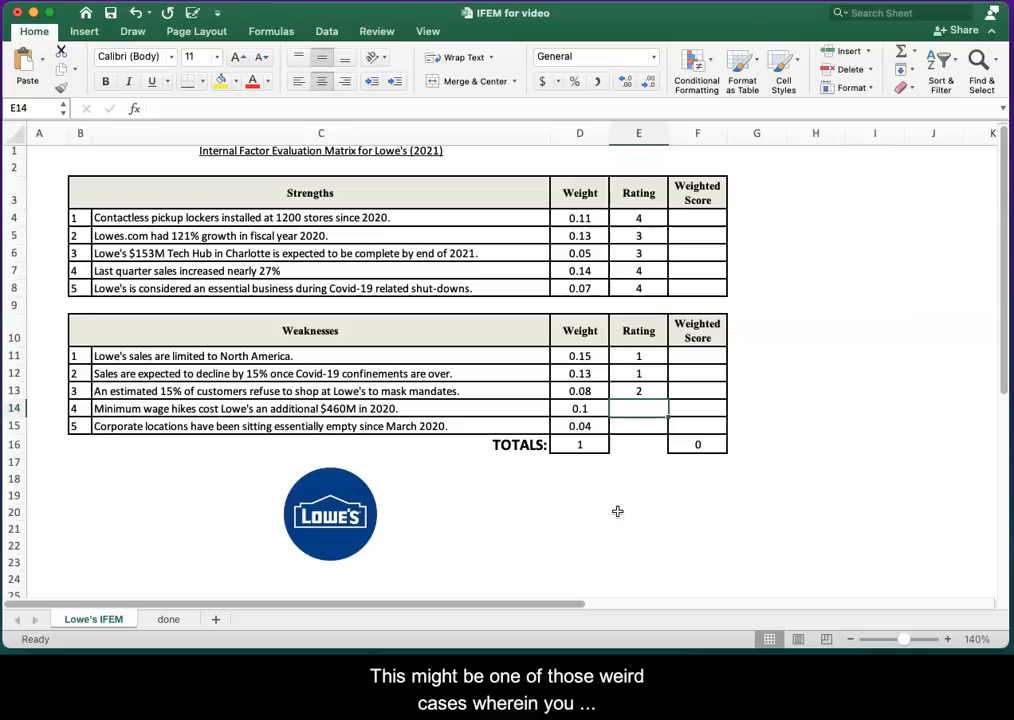
{"action": "type", "text": "3"}
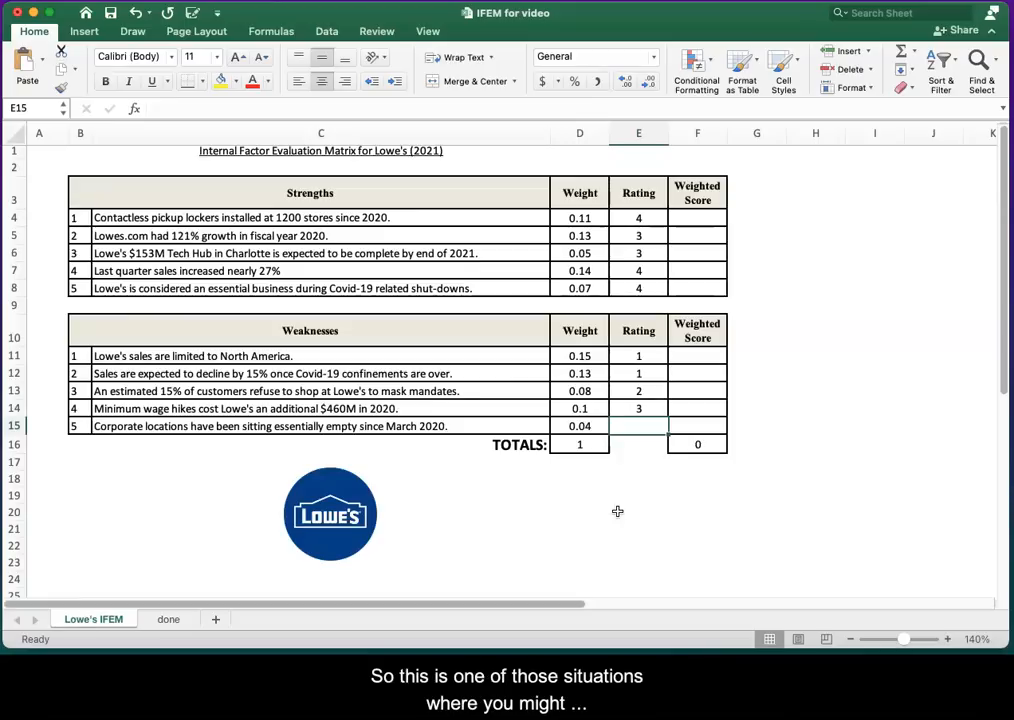
{"action": "left_click", "coordinate": [310, 330]}
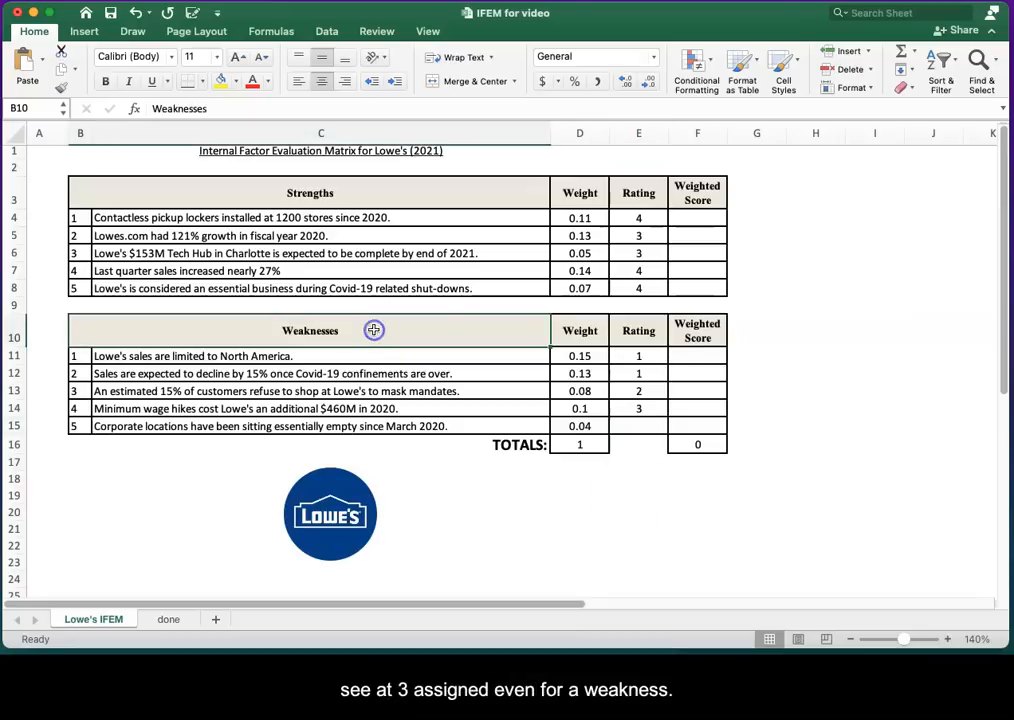
{"action": "left_click", "coordinate": [638, 425]}
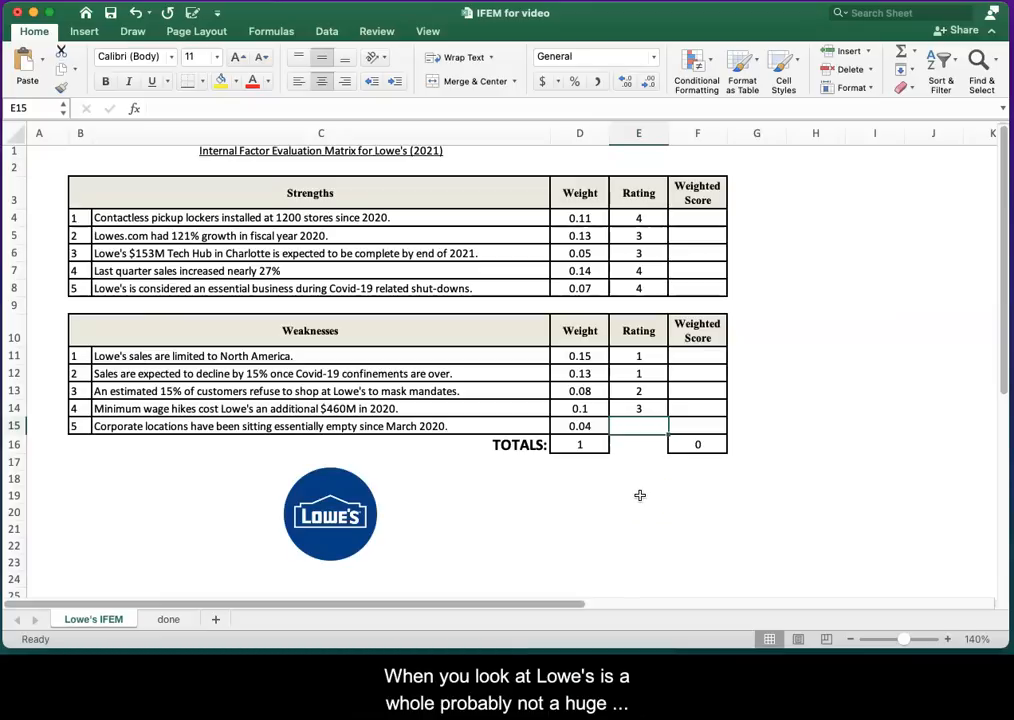
Enter a rating of 2 for the fifth weakness in E15.
{"action": "type", "text": "2"}
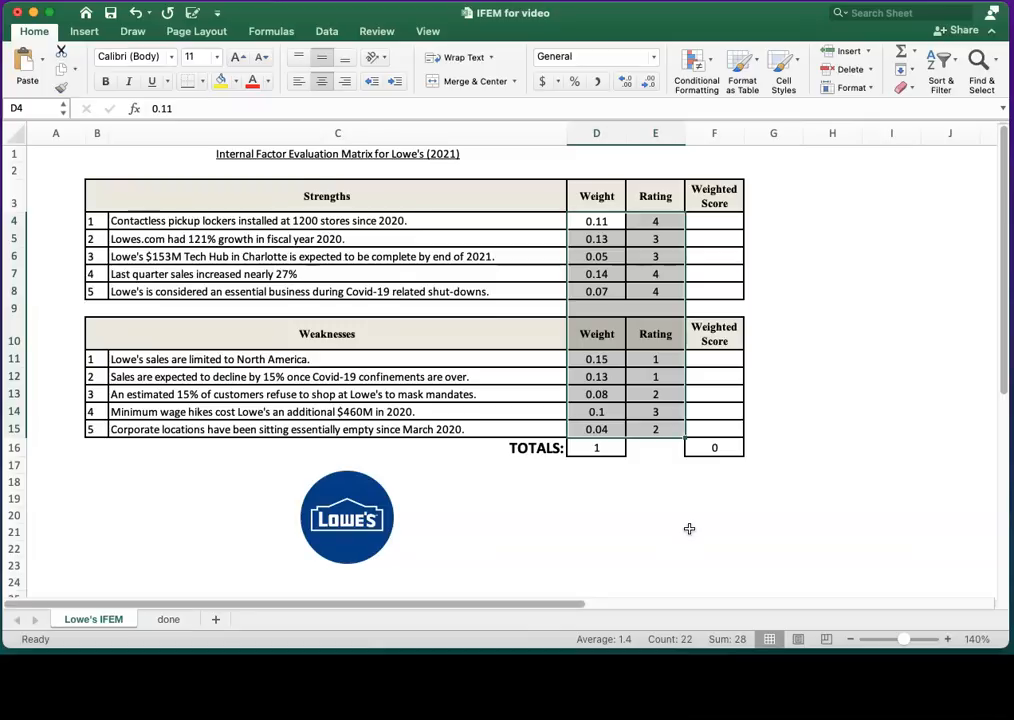
{"action": "mouse_move", "coordinate": [713, 488]}
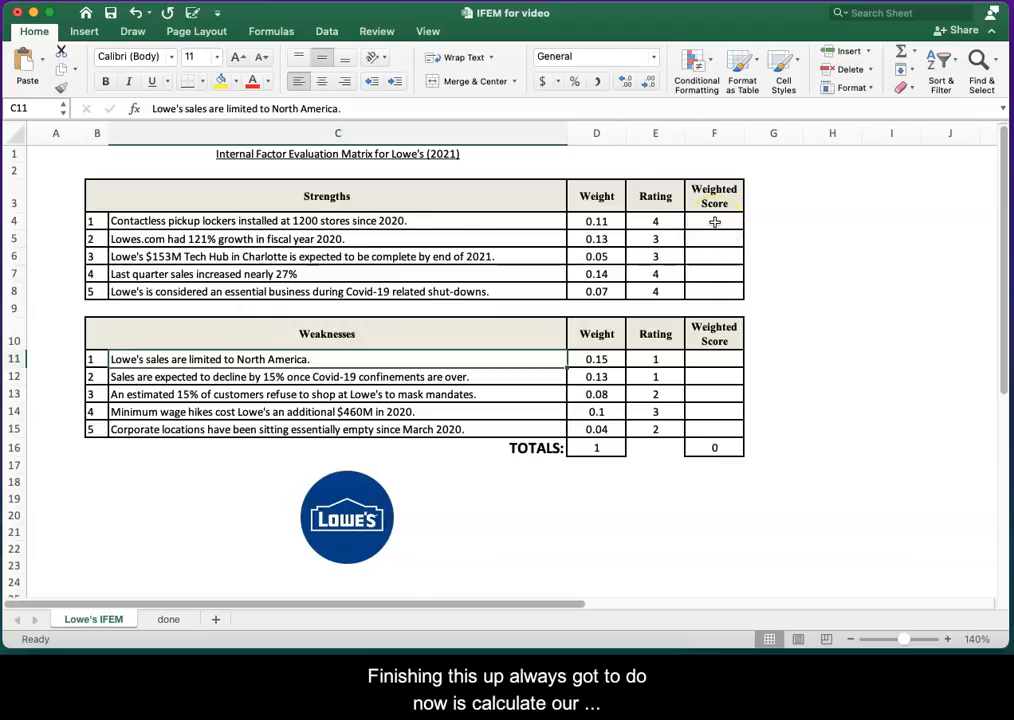
Enter =D4*E4 in F4 and fill it down to F8.
{"action": "left_click", "coordinate": [714, 221]}
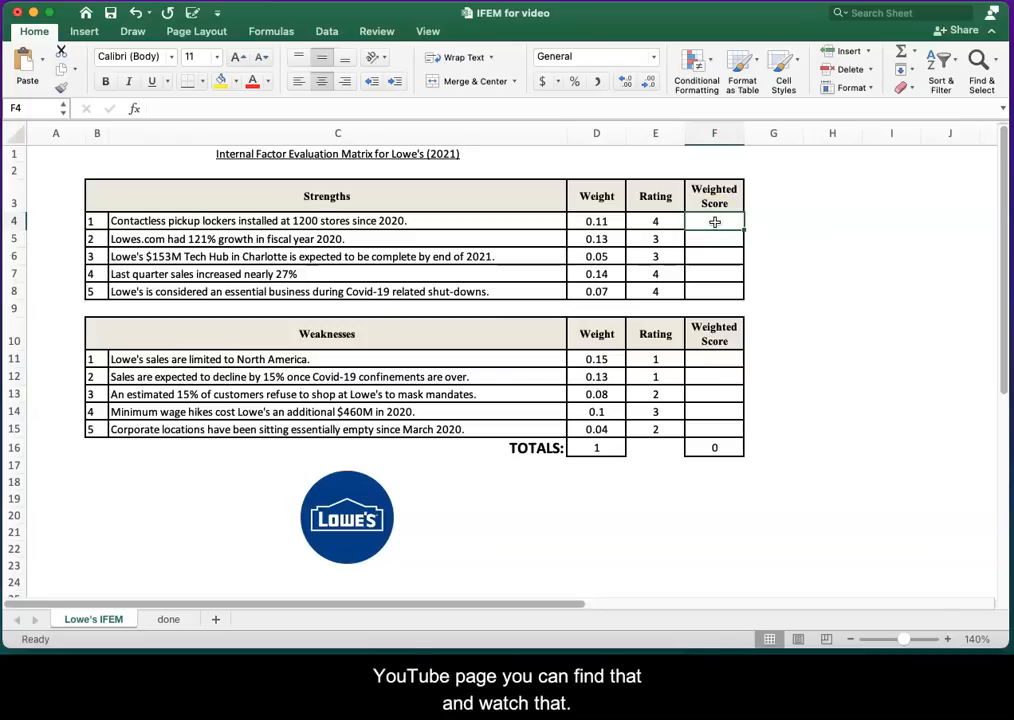
{"action": "type", "text": "=D4*E4"}
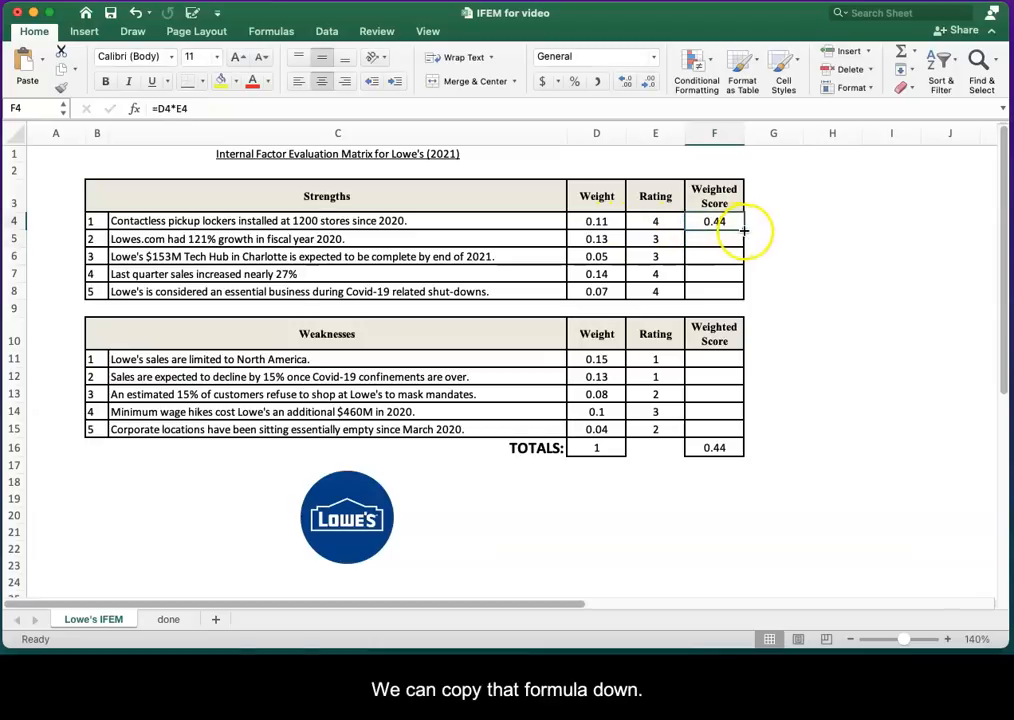
{"action": "left_click_drag", "start_coordinate": [714, 221], "coordinate": [714, 291]}
{"action": "type", "text": "="}
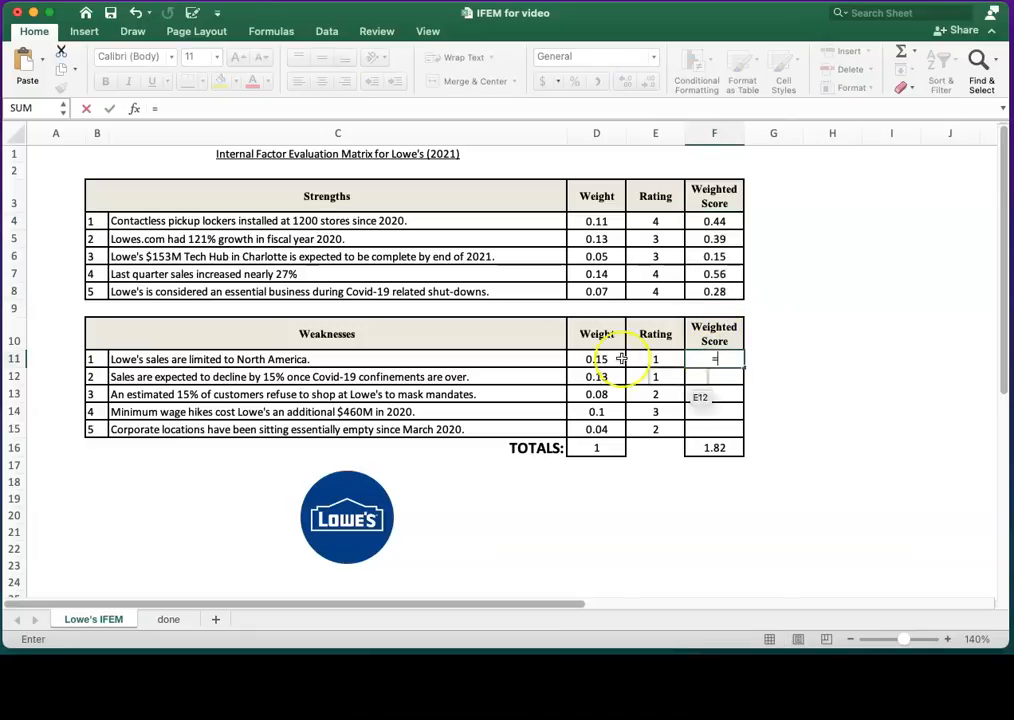
Enter =D11*E11 in F11, fill it down to F15, and check the 2.64 total.
{"action": "left_click", "coordinate": [596, 358]}
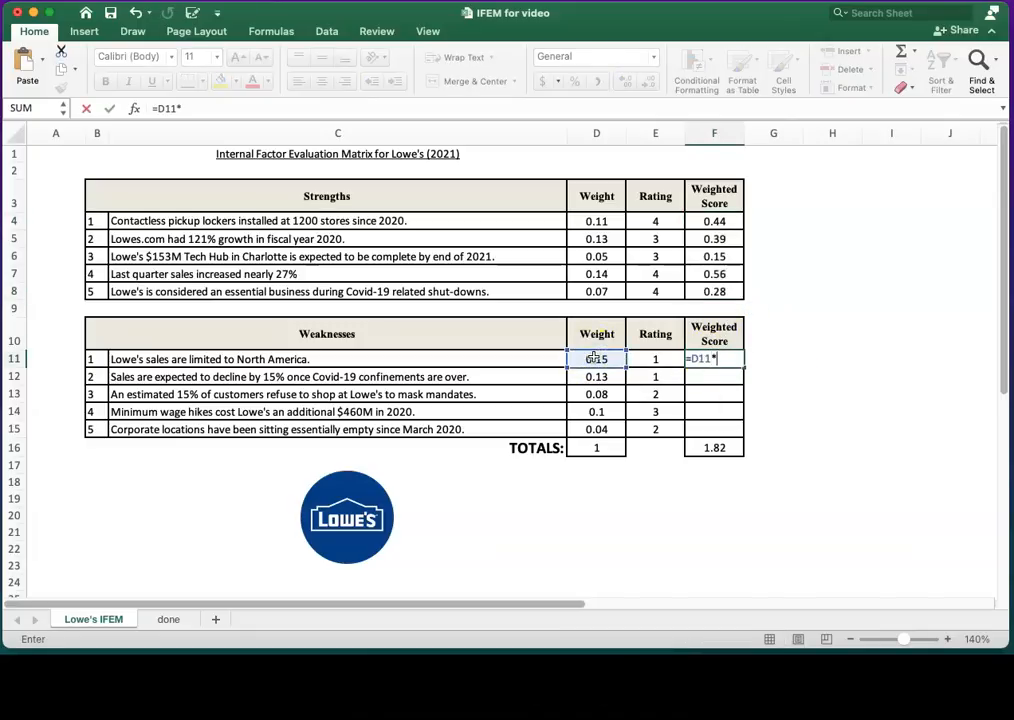
{"action": "left_click", "coordinate": [655, 358]}
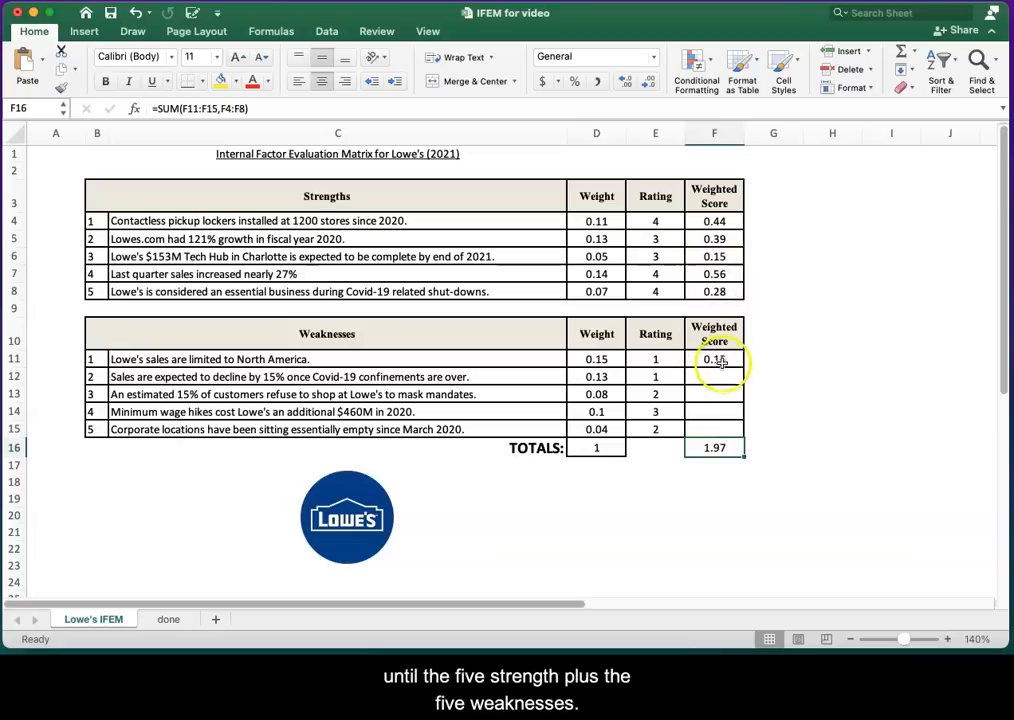
{"action": "left_click", "coordinate": [714, 358]}
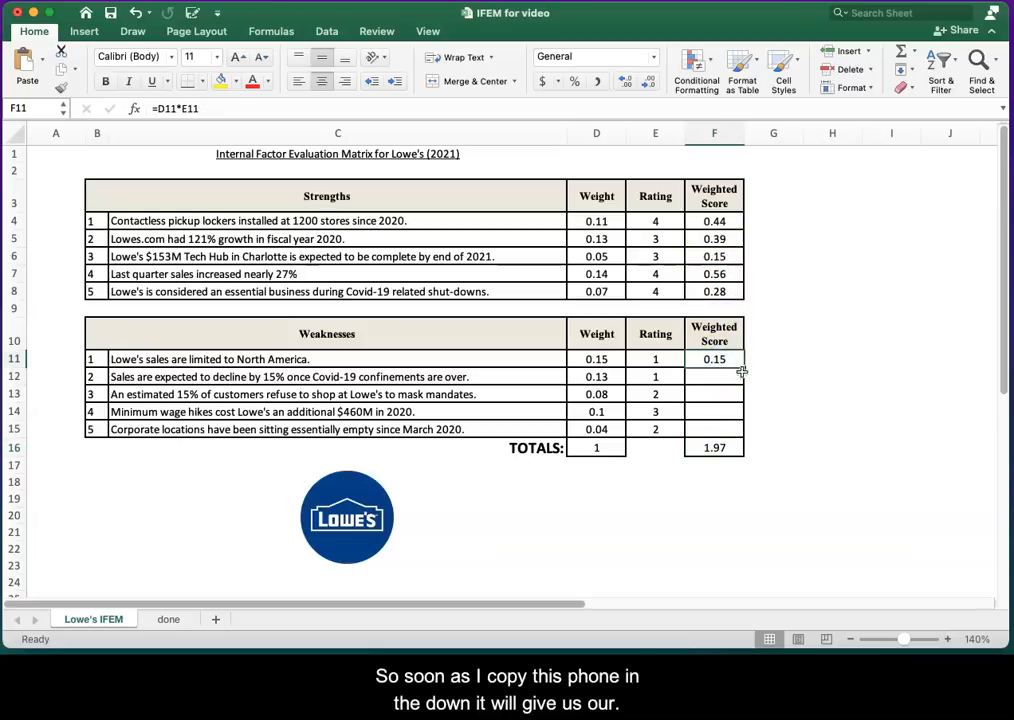
{"action": "left_click_drag", "start_coordinate": [740, 371], "coordinate": [740, 432]}
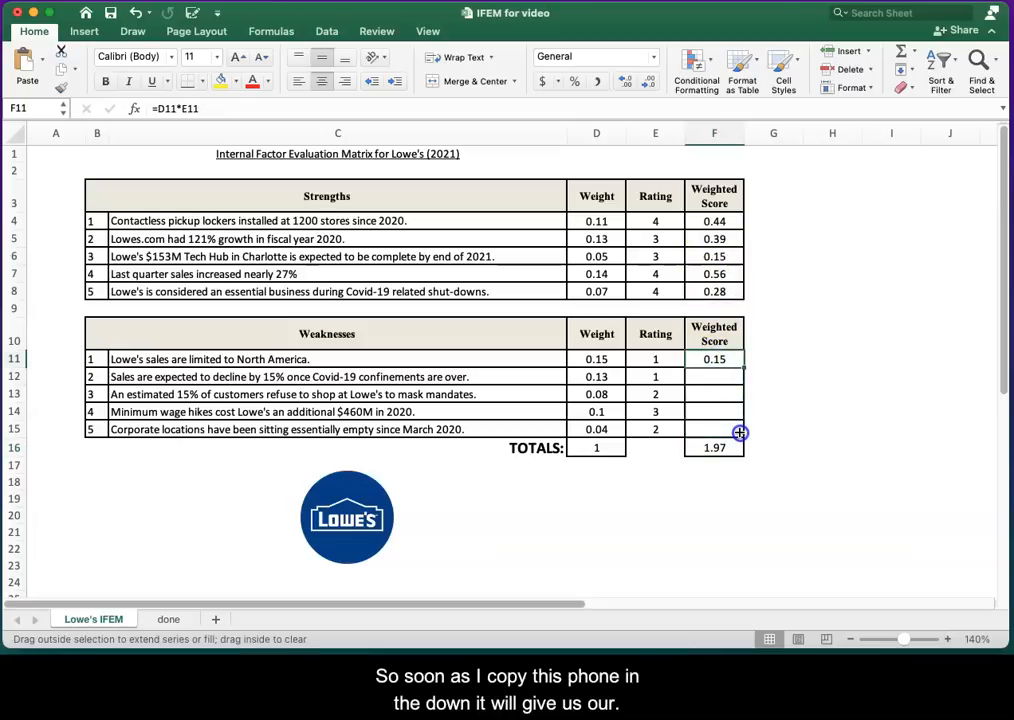
{"action": "left_click_drag", "start_coordinate": [740, 358], "coordinate": [740, 430]}
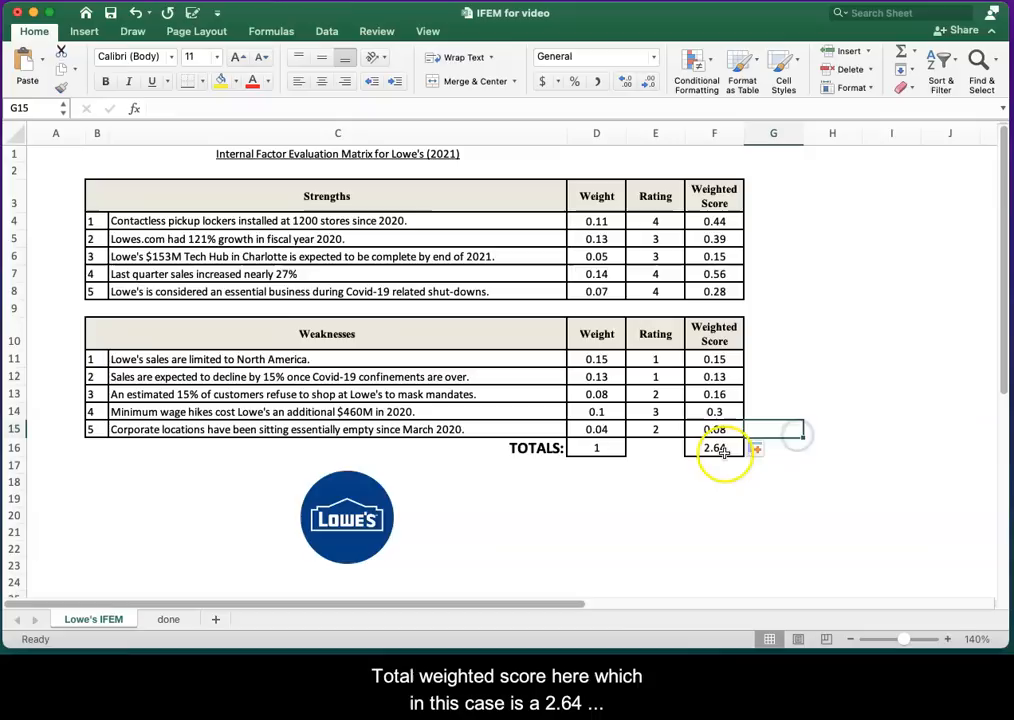
{"action": "left_click", "coordinate": [714, 447]}
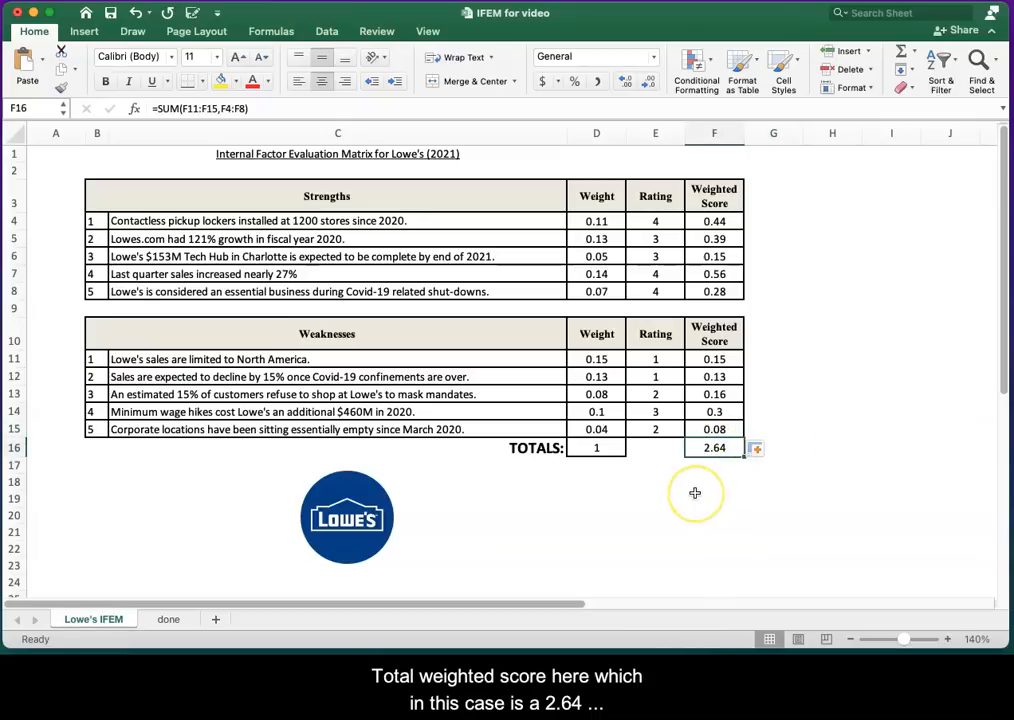